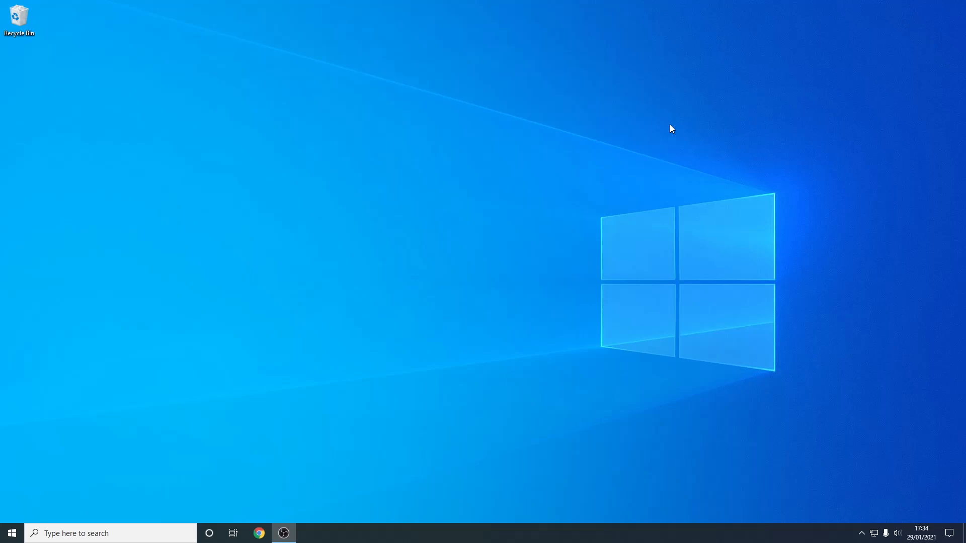
mouse_move(428, 265)
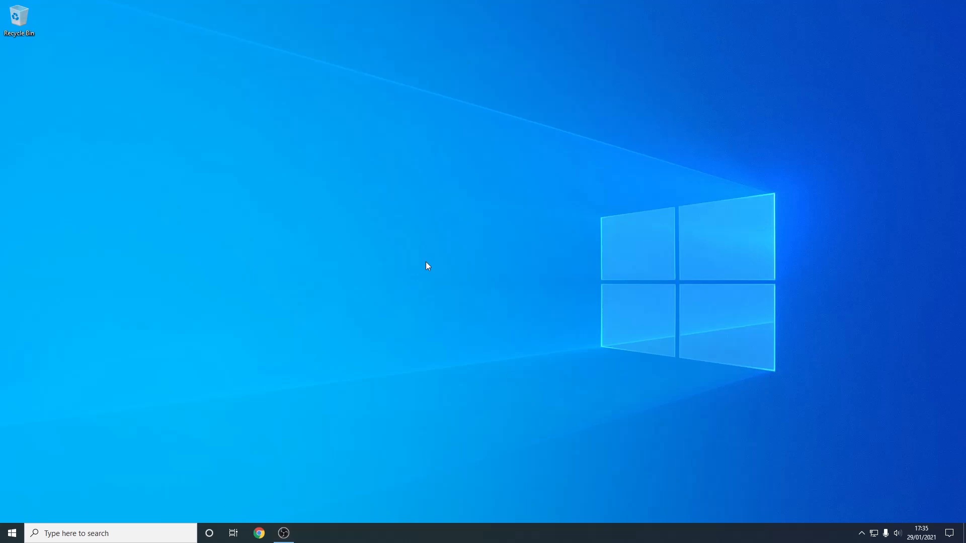
mouse_move(270, 526)
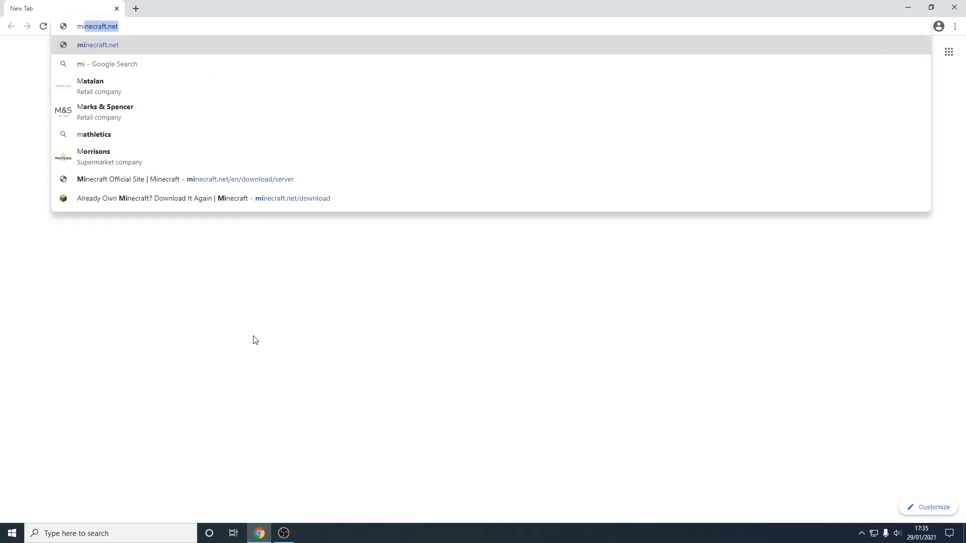
- Reach minecraft.net/download's Java Edition Server page and download minecraft_server.1.16.5.jar
text(minecraft.net/downloa)
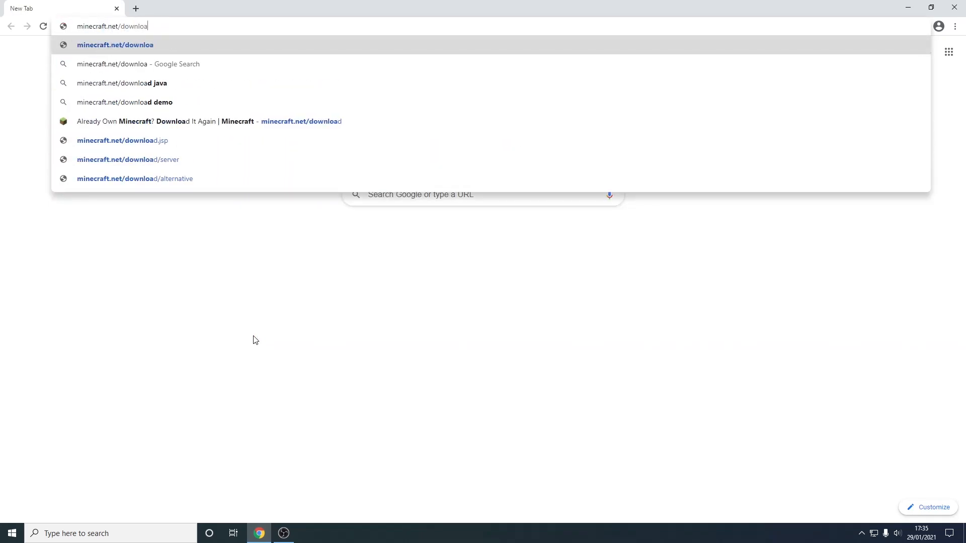
click(115, 44)
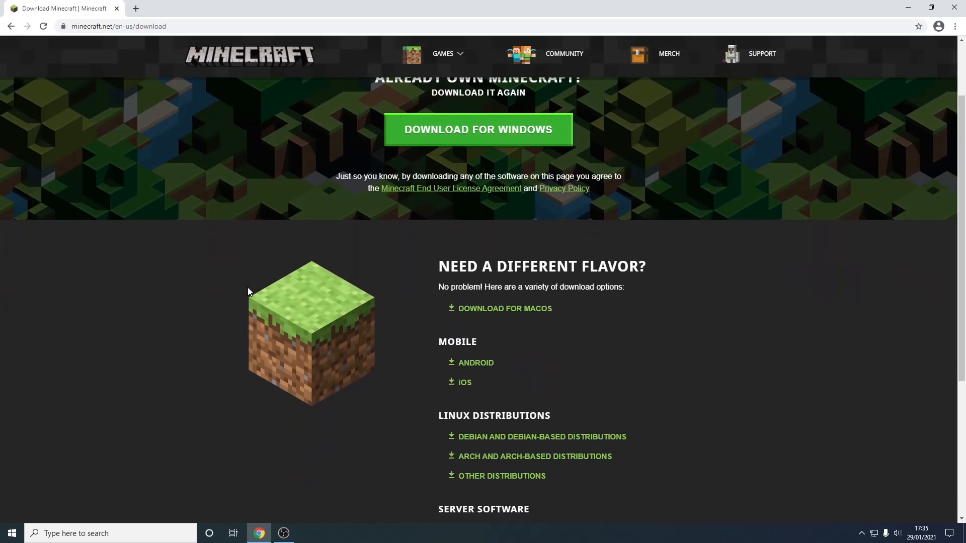
scroll(down, 3)
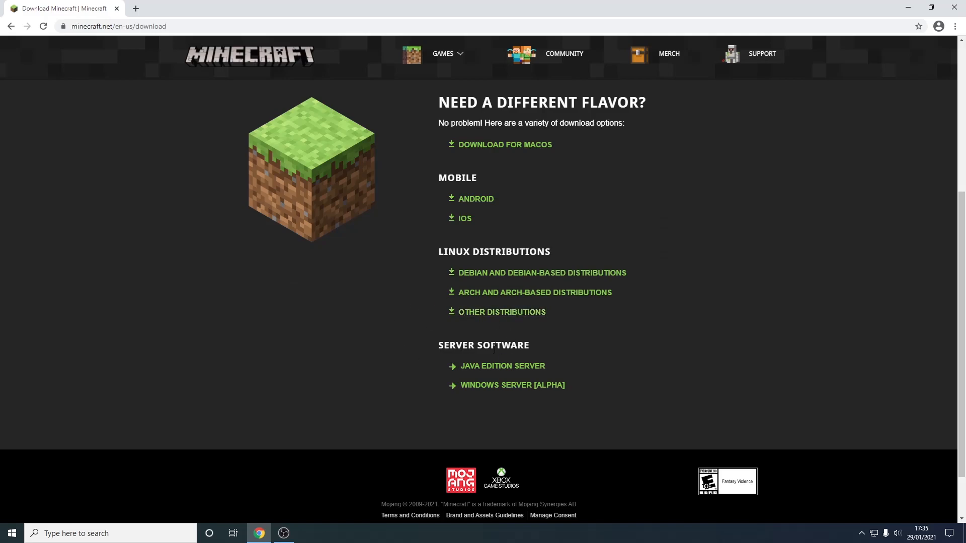
click(502, 366)
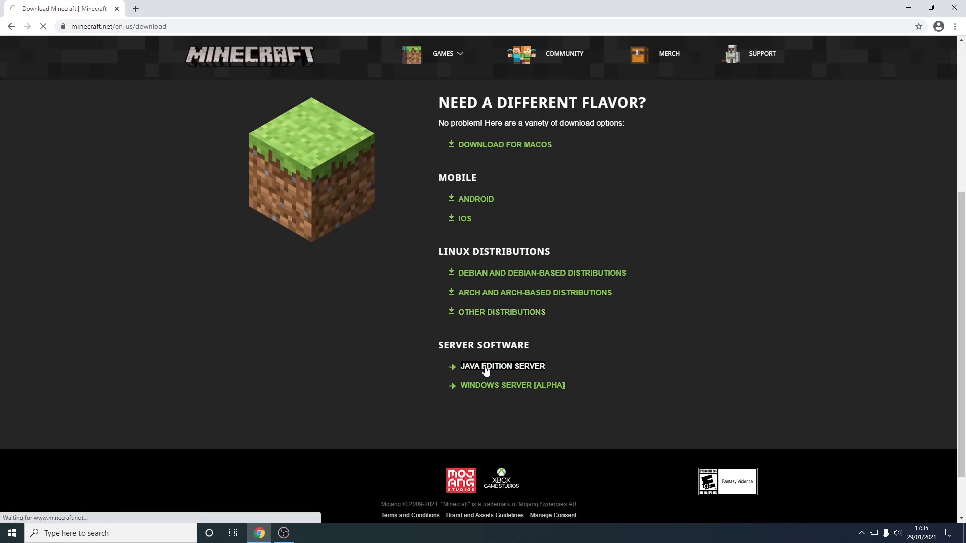
click(501, 366)
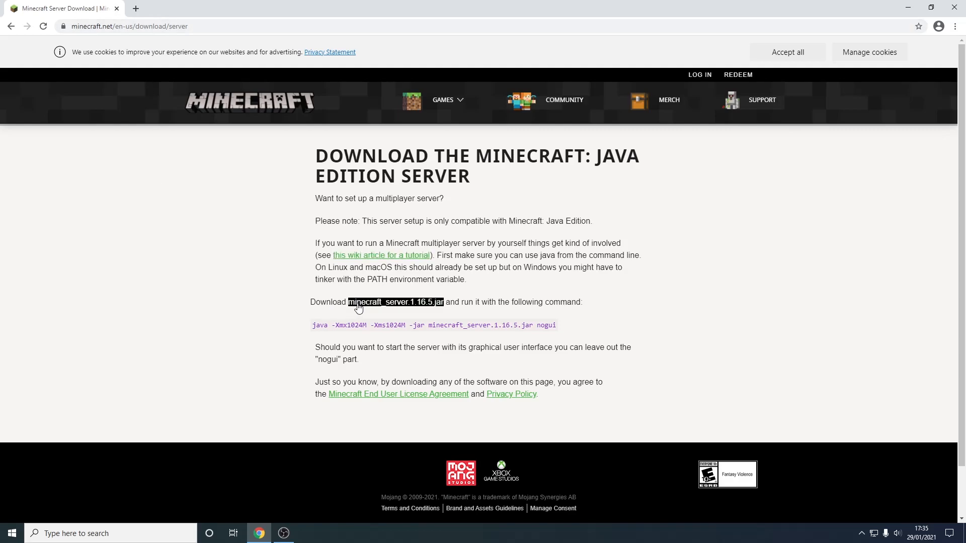
mouse_move(414, 306)
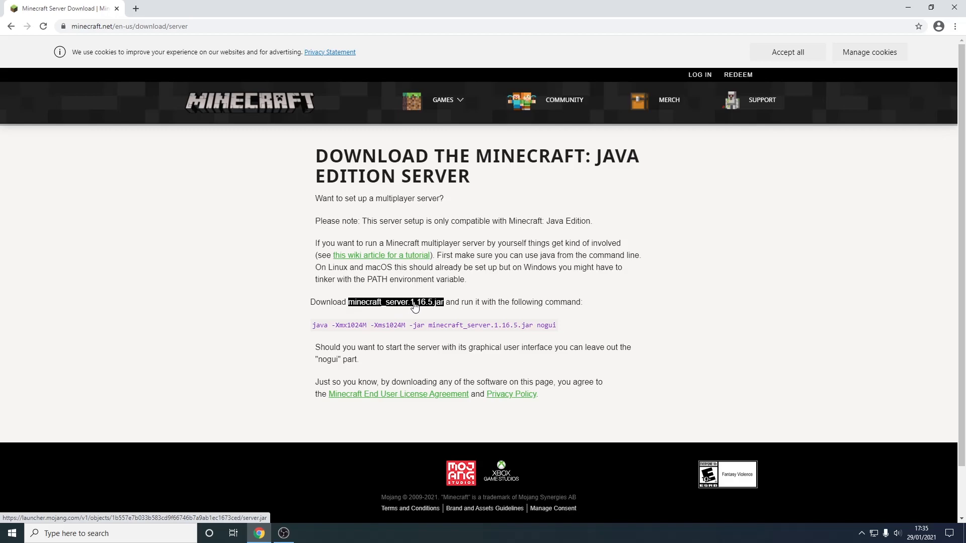
mouse_move(425, 306)
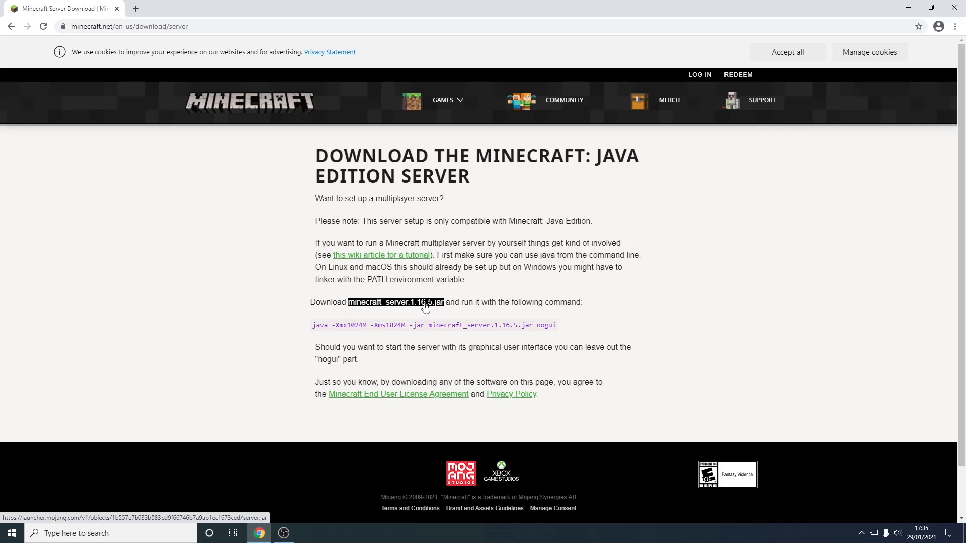
click(395, 302)
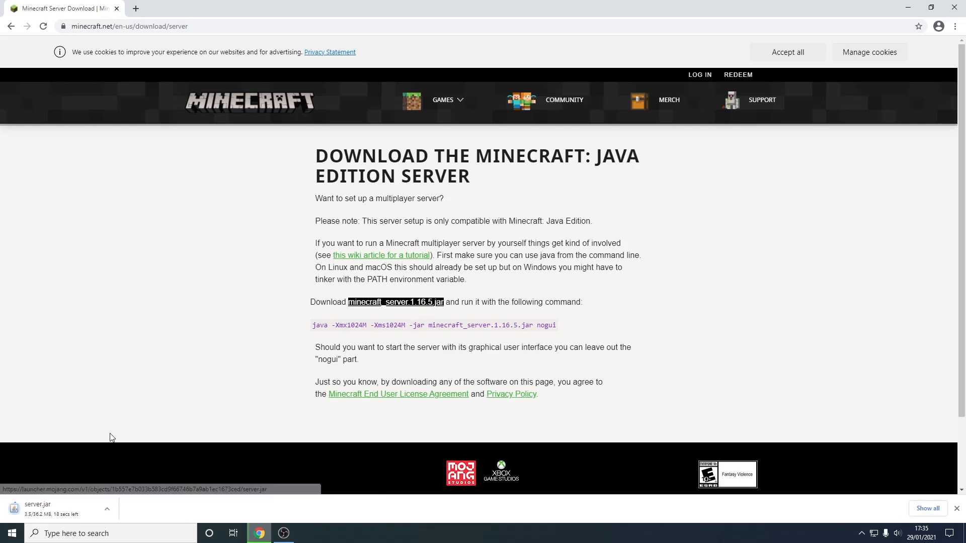
mouse_move(57, 492)
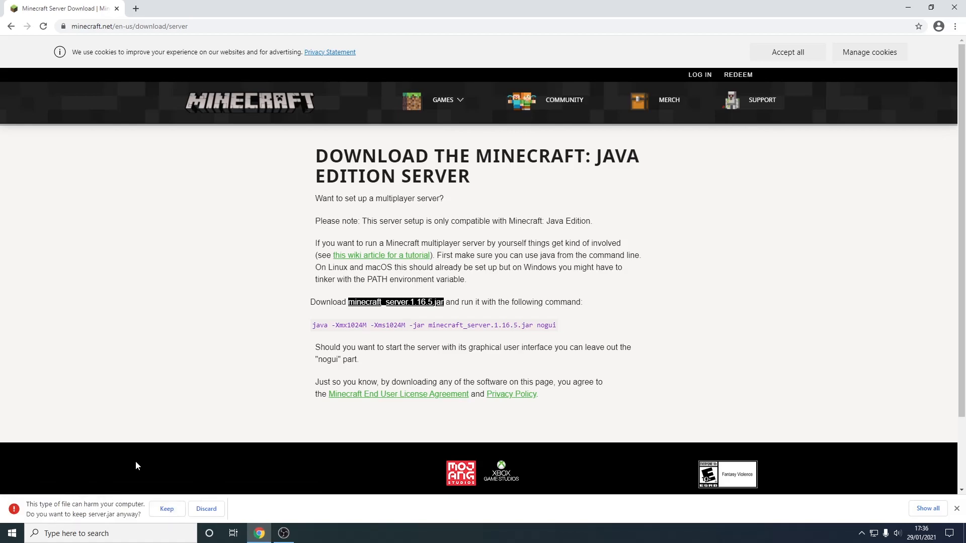
- Keep the downloaded server.jar and create a desktop folder named 'server tutorial'
click(166, 510)
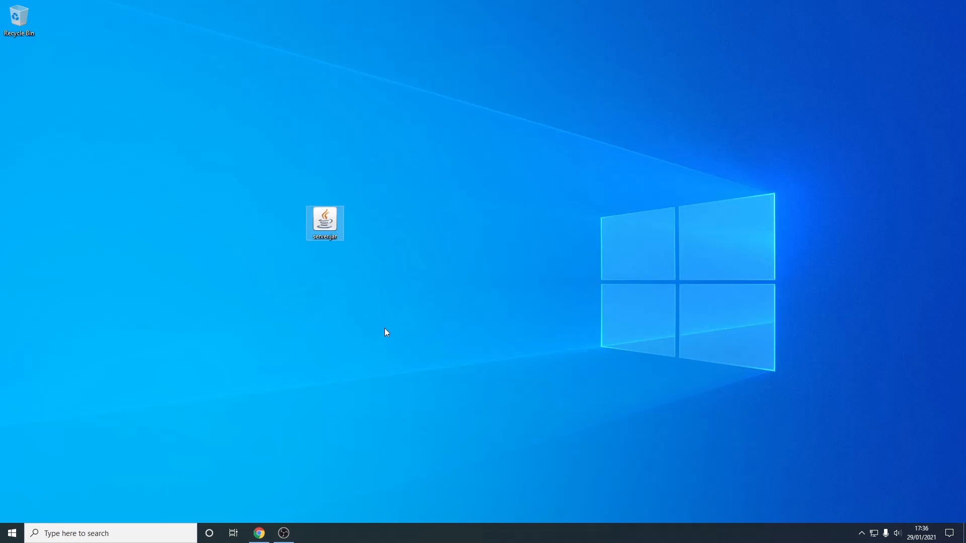
mouse_move(385, 229)
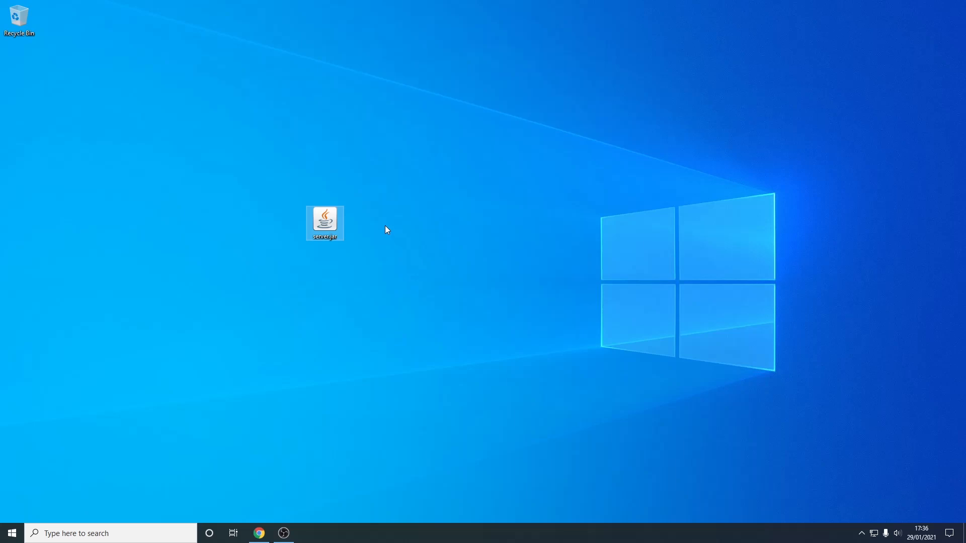
right_click(386, 229)
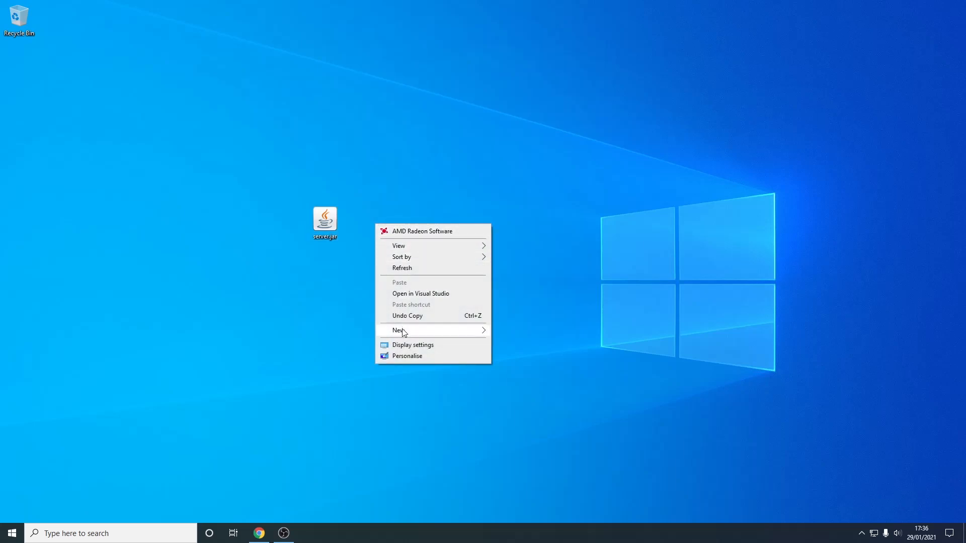
click(400, 330)
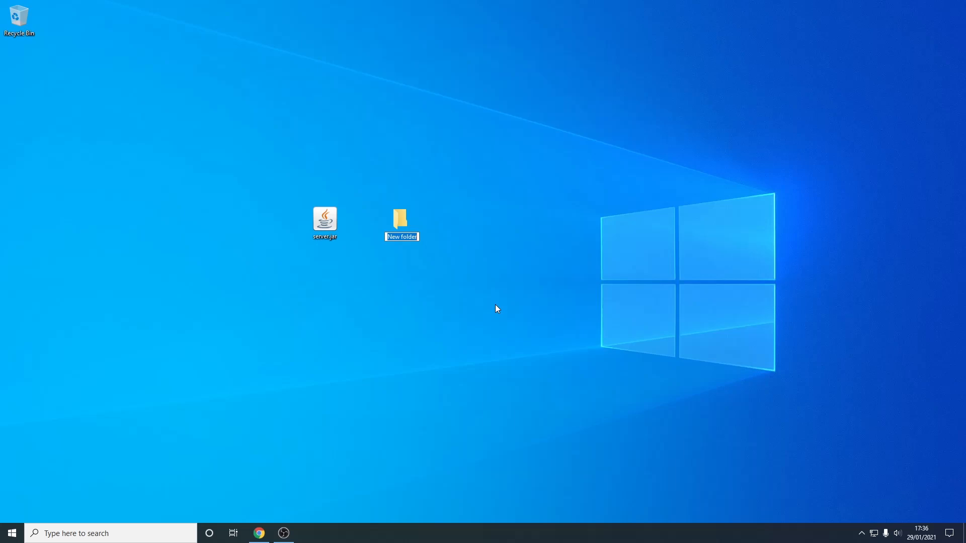
text(serv)
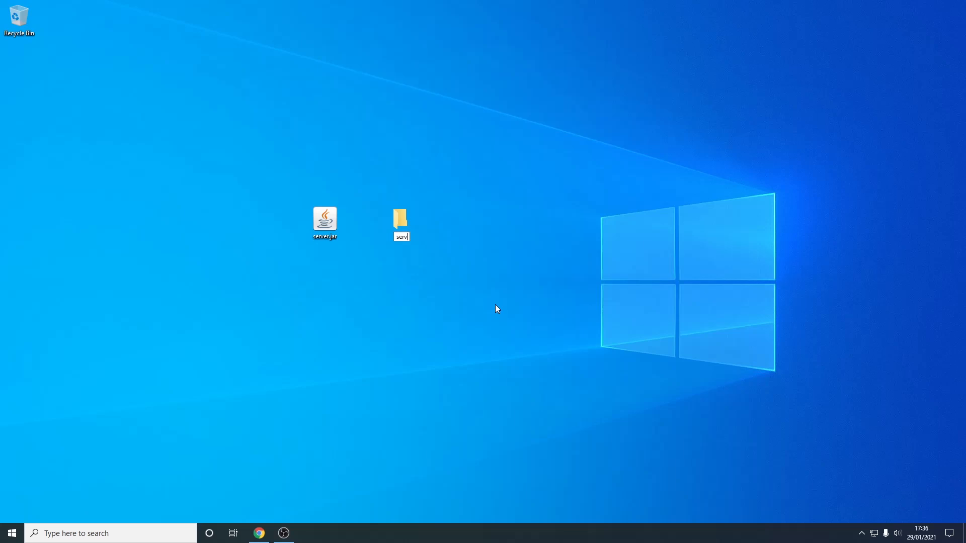
text(server tutorial)
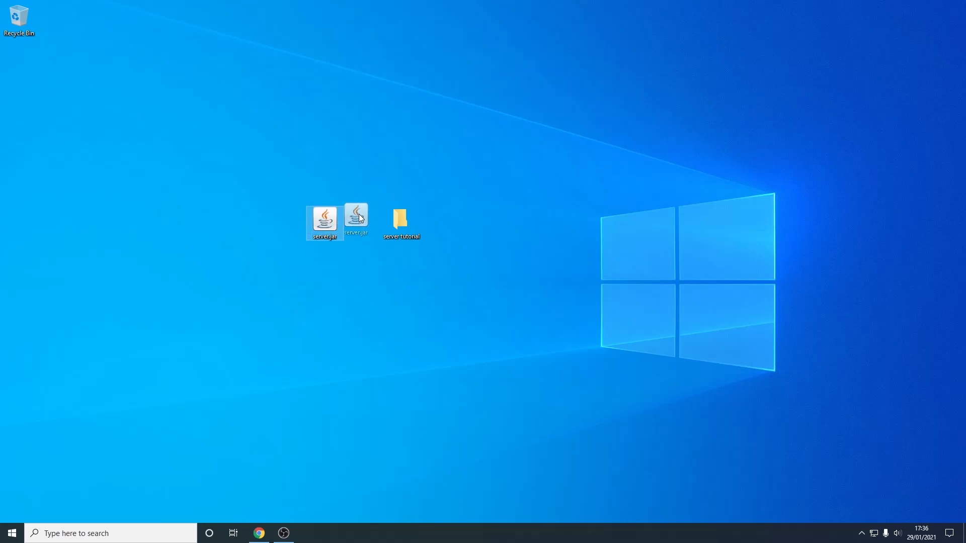
- Create an empty start.txt beside server.jar in server tutorial and open it in Notepad
double_click(401, 218)
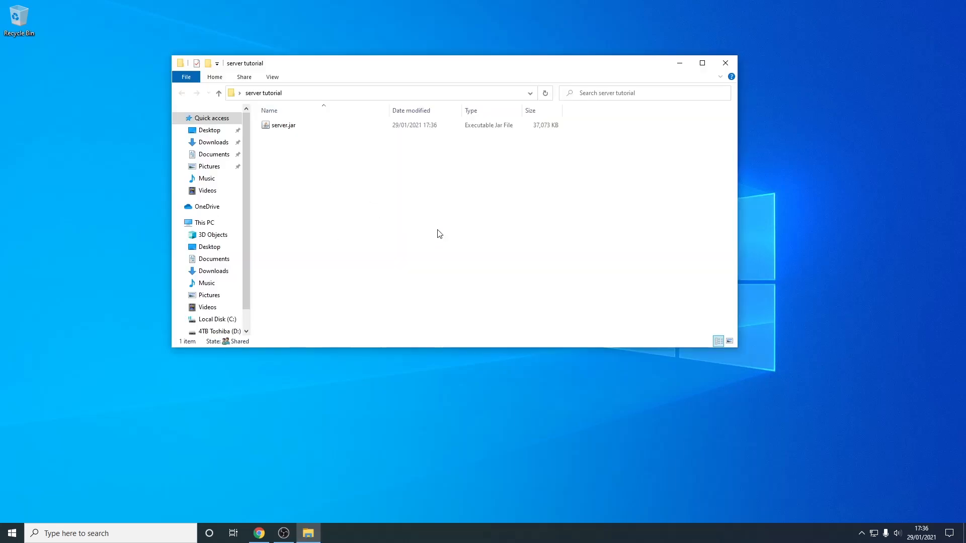
mouse_move(333, 179)
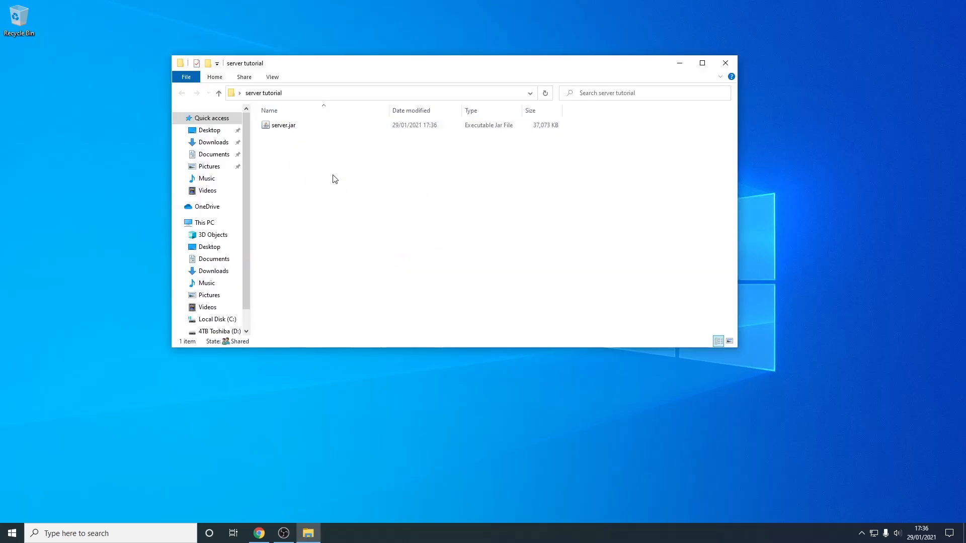
right_click(333, 179)
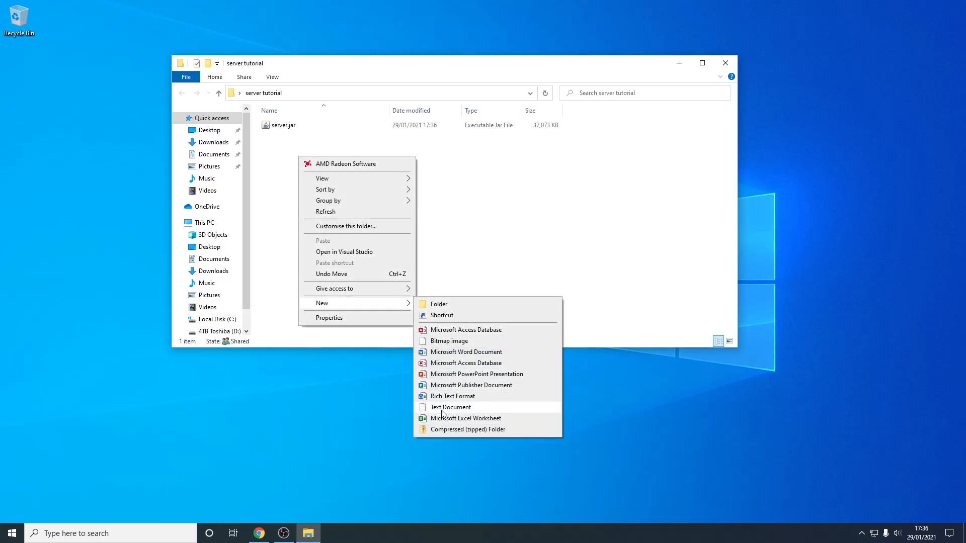
click(451, 407)
text(start.txt)
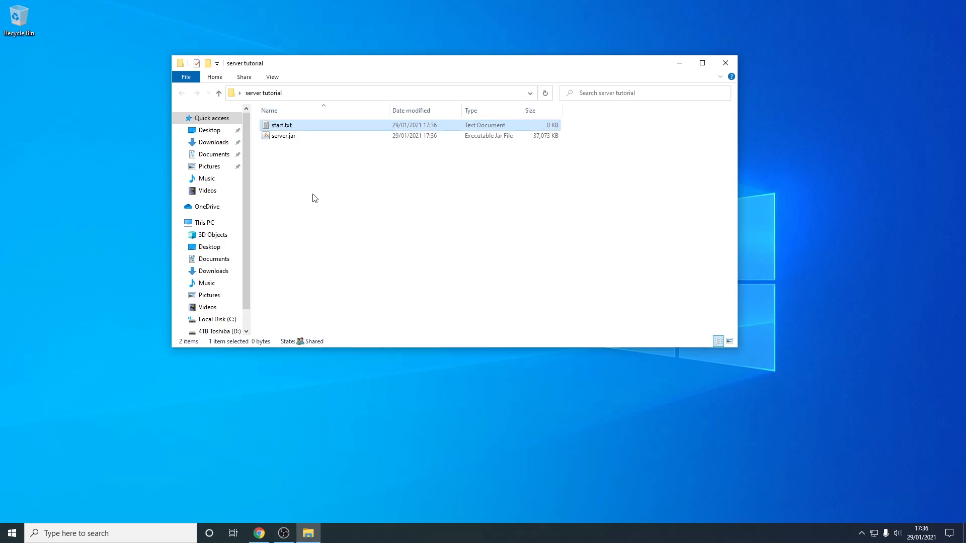
double_click(281, 125)
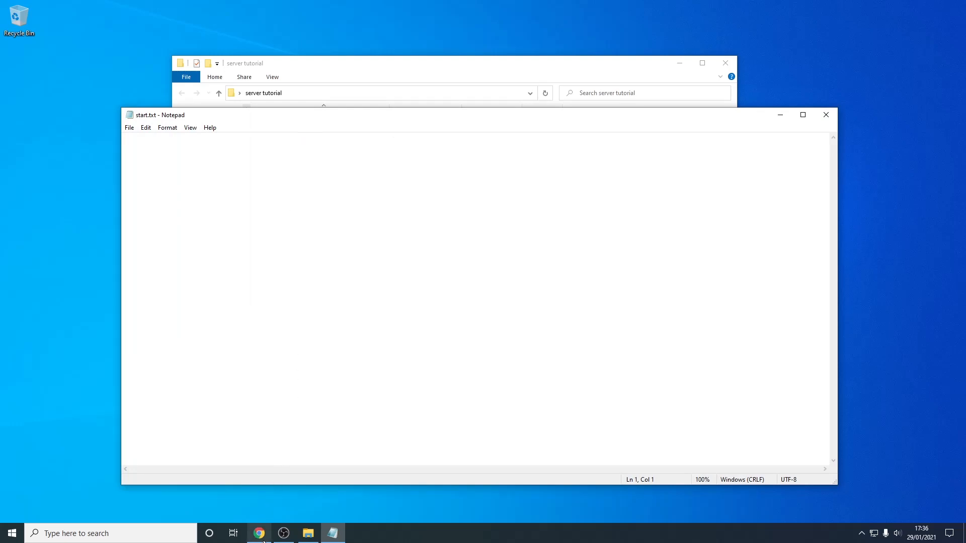
- Paste 'java -Xmx1024M -Xms1024M -jar minecraft_server.1.16.5.jar nogui' and review its parts
click(259, 534)
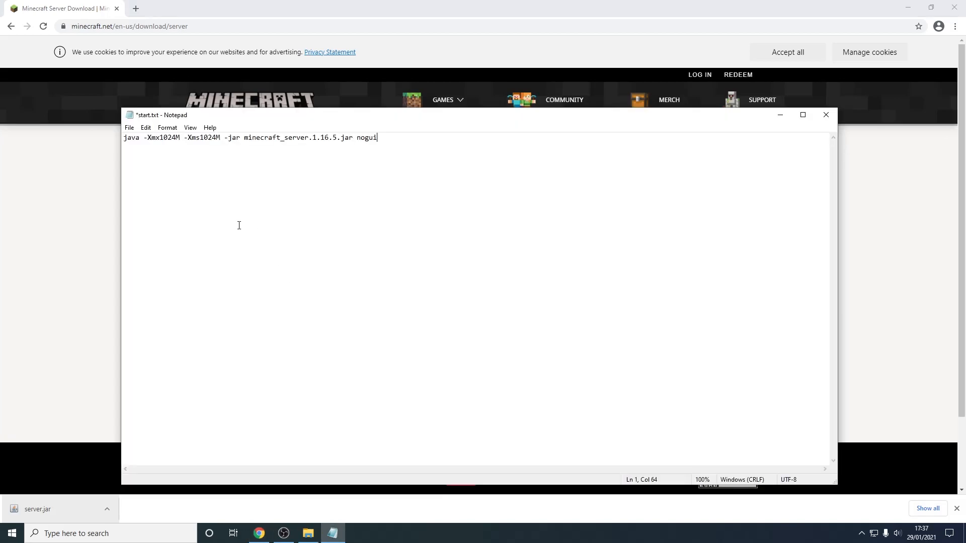
click(125, 138)
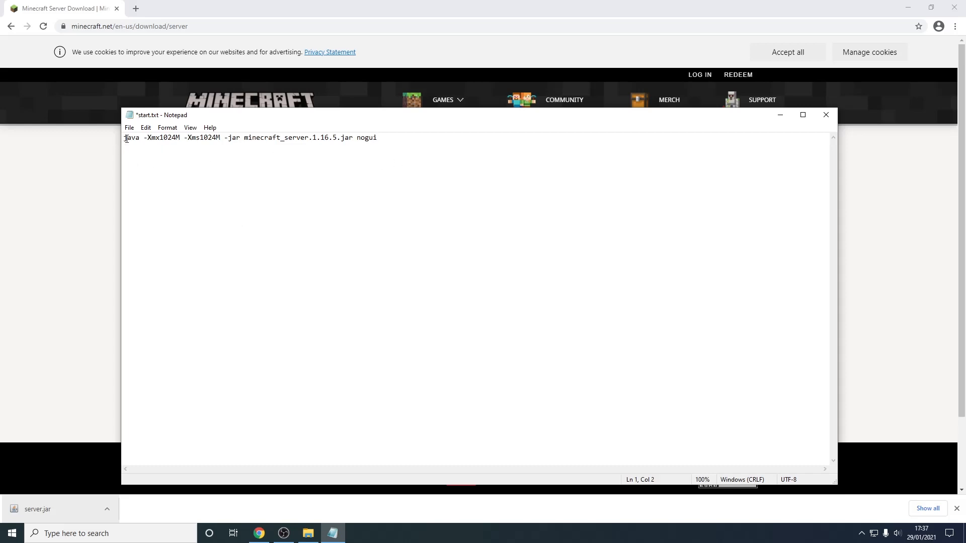
double_click(130, 138)
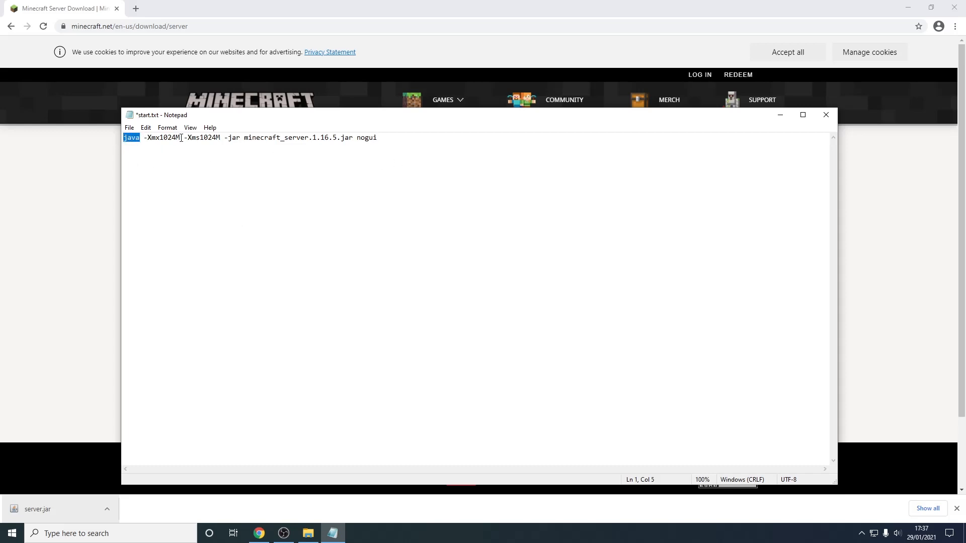
double_click(201, 138)
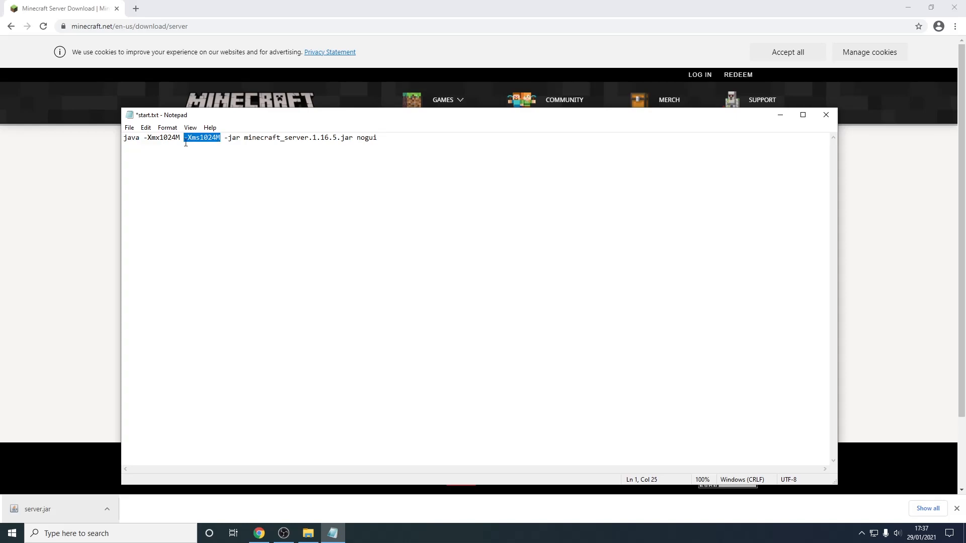
double_click(161, 138)
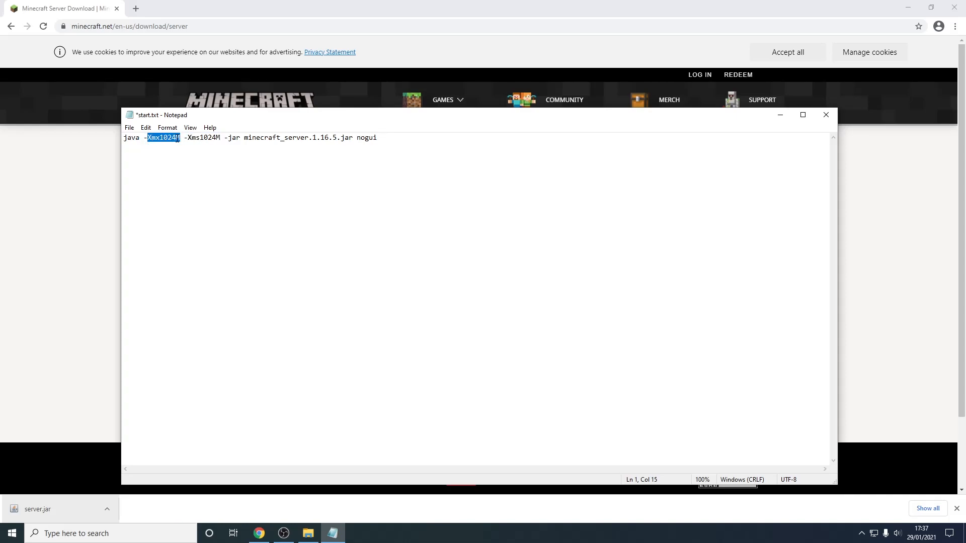
double_click(203, 138)
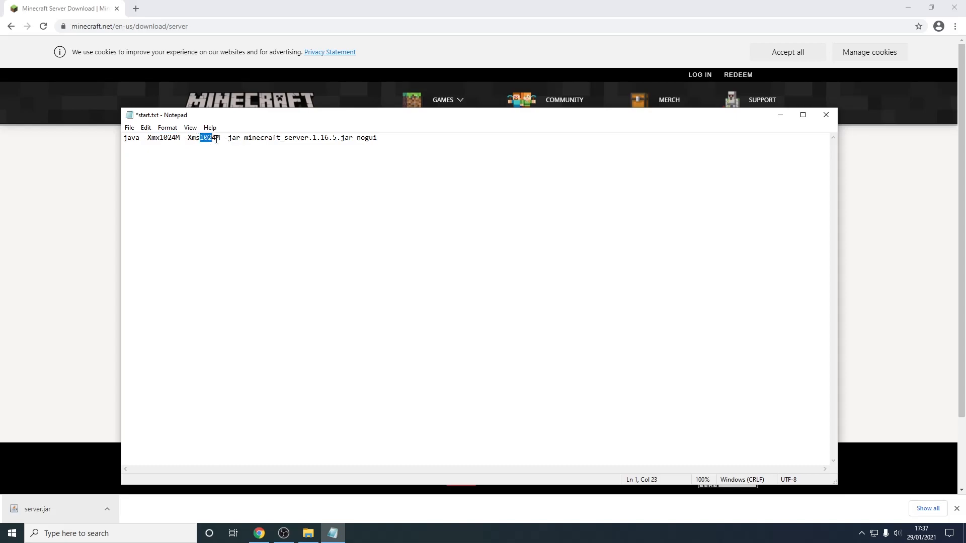
double_click(273, 138)
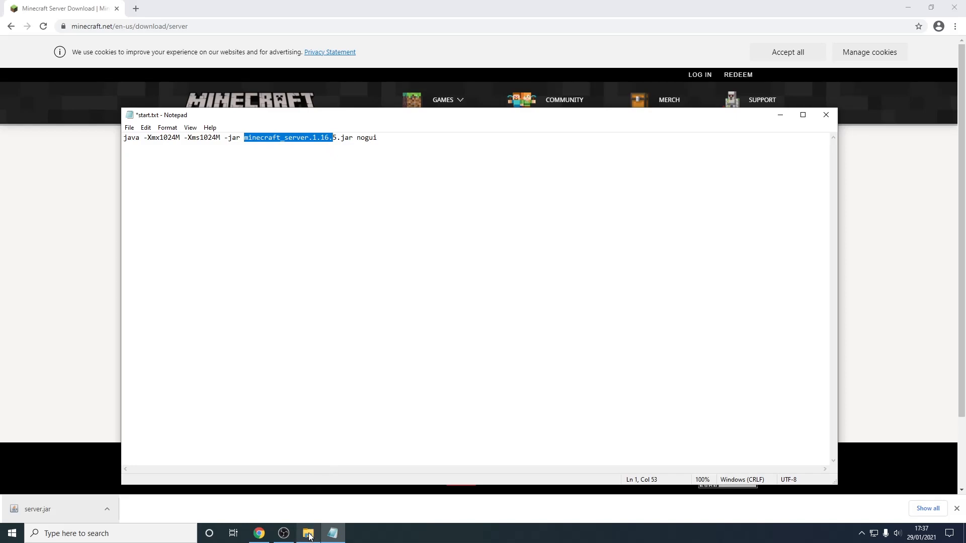
- Replace the versioned jar name in the command with server.jar, matching the folder's file
click(308, 533)
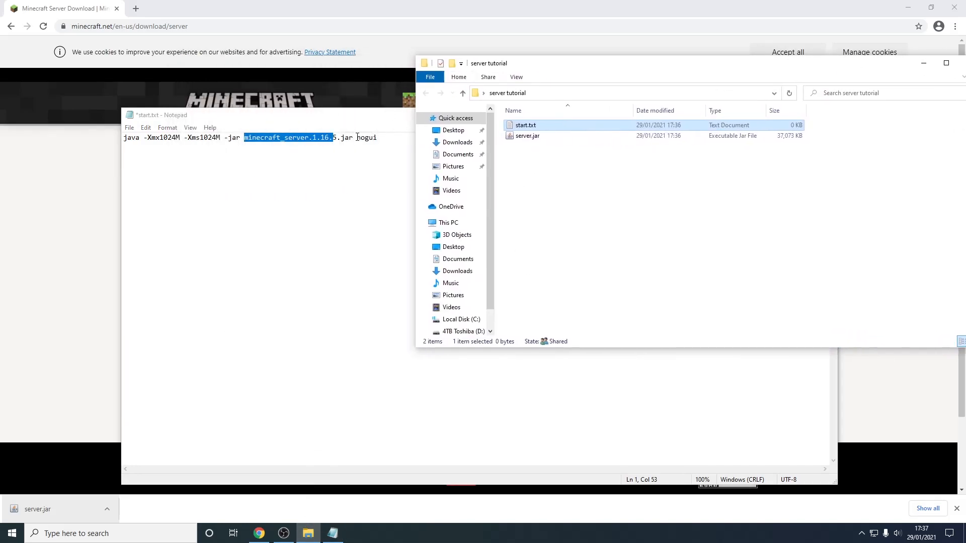
mouse_move(526, 136)
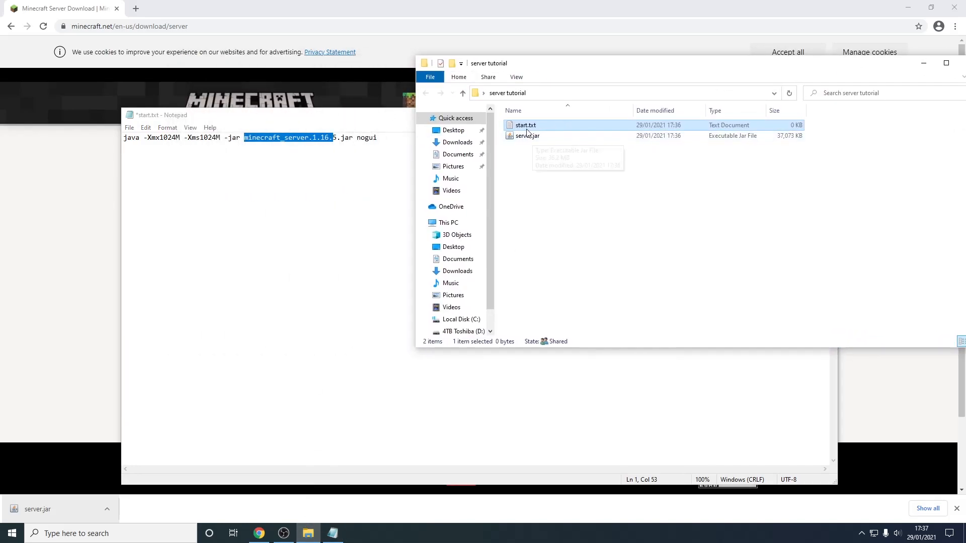
click(333, 138)
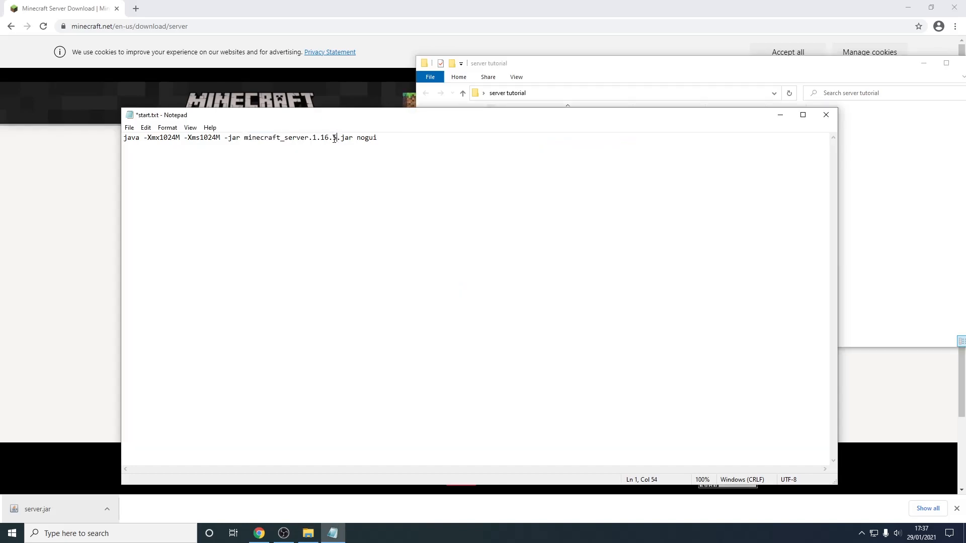
double_click(290, 138)
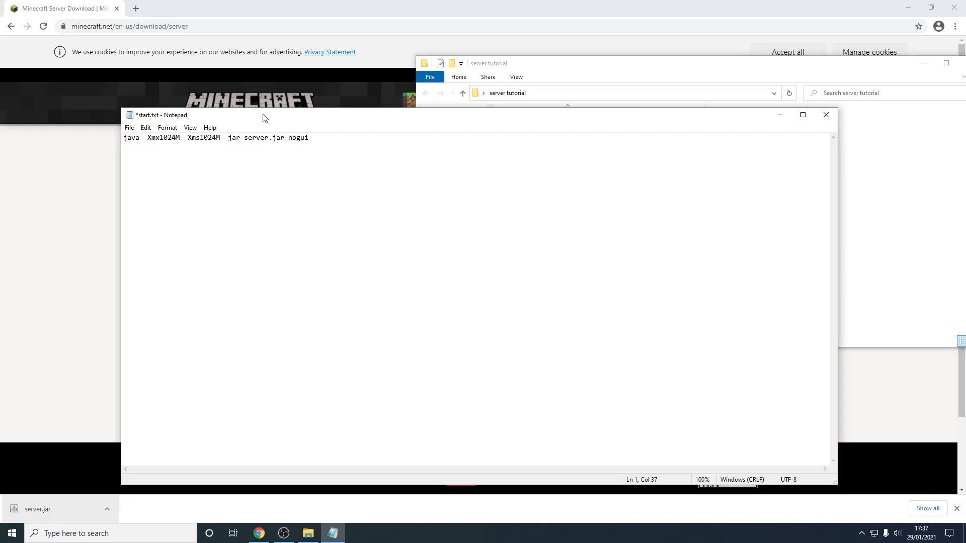
- Try the memory values at 2048M, then set them back to 1024M
click(215, 138)
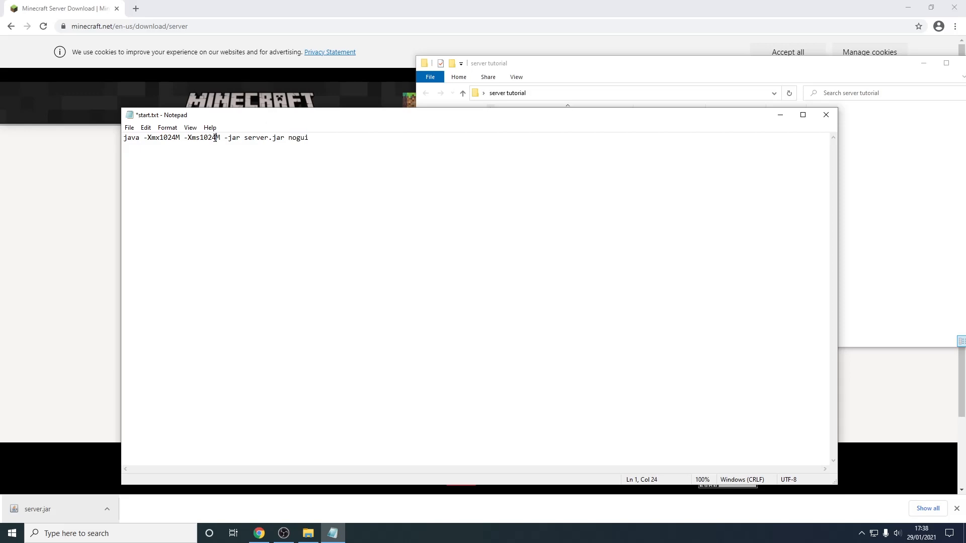
double_click(206, 138)
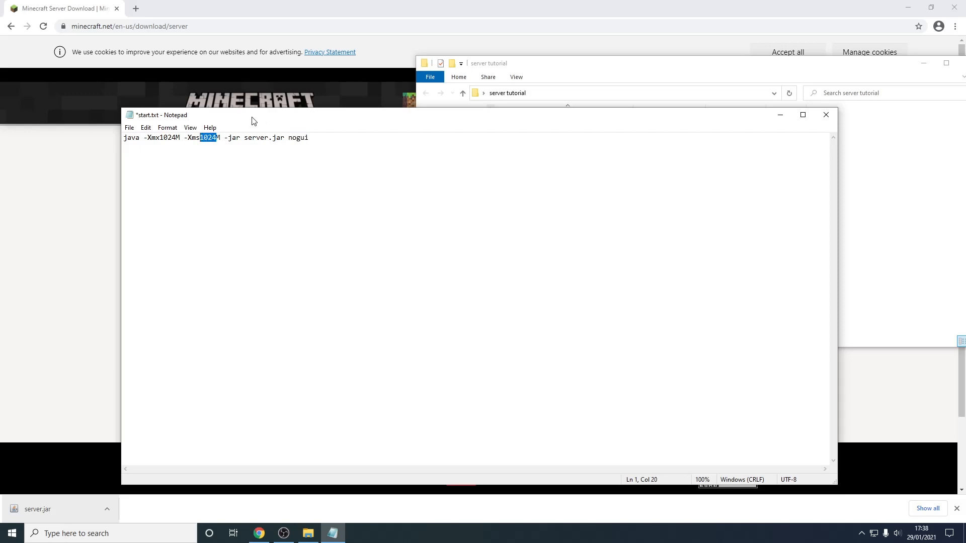
text(20)
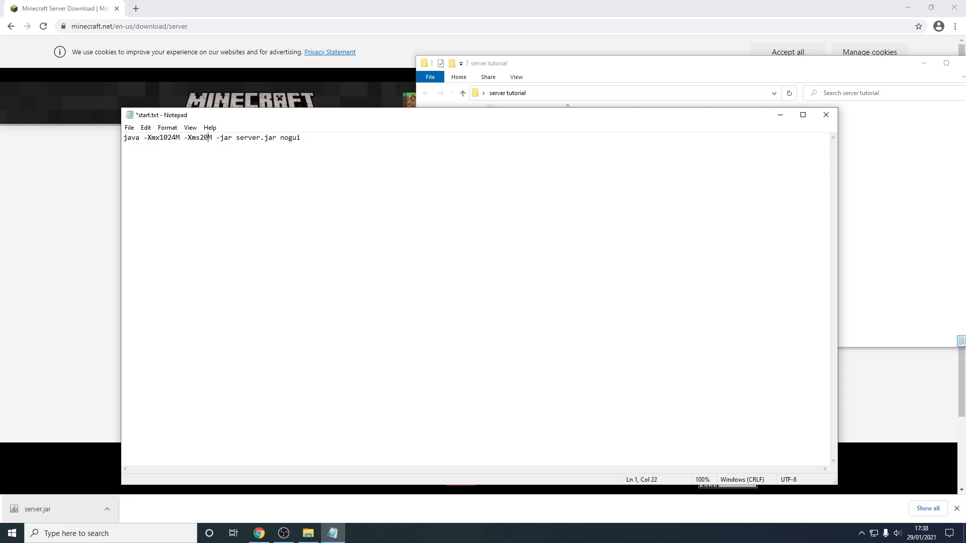
text(48)
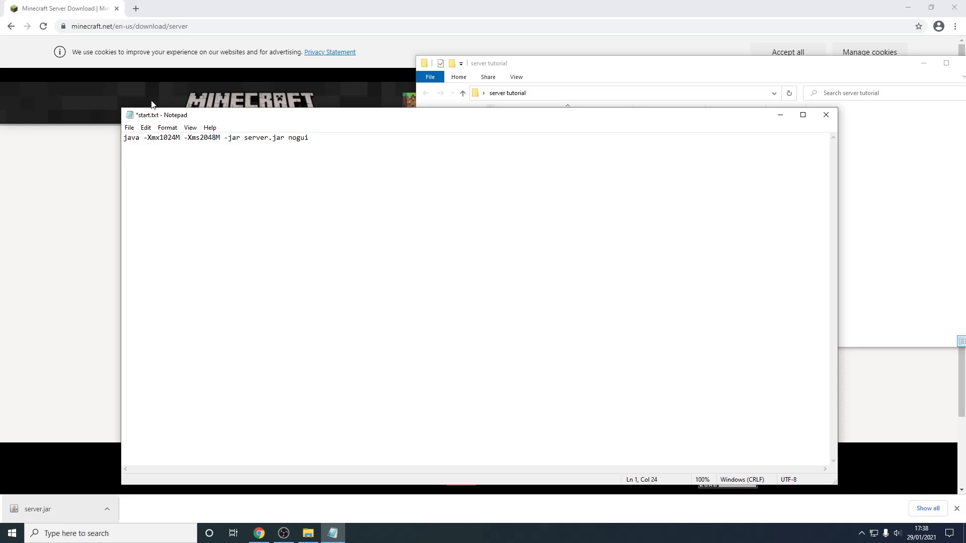
key(Backspace)
text(2048)
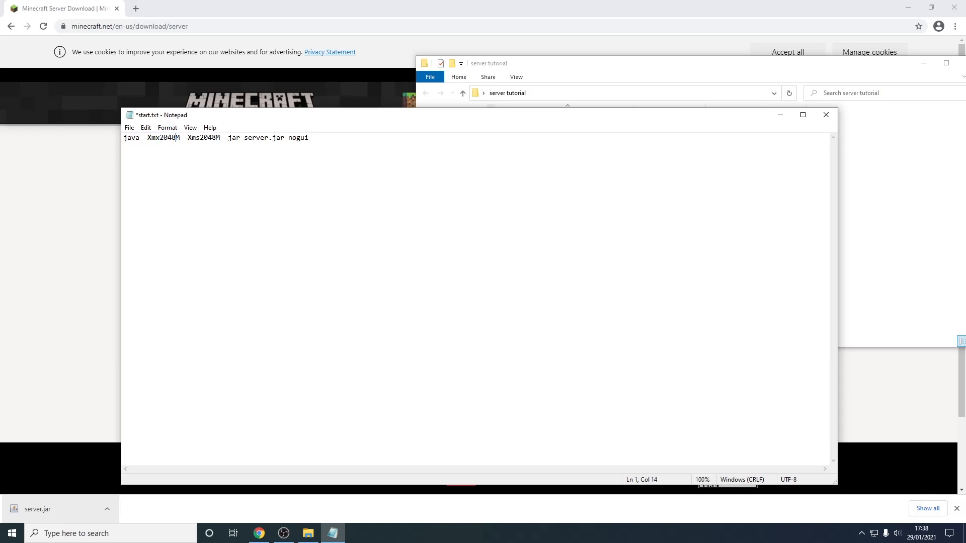
mouse_move(326, 203)
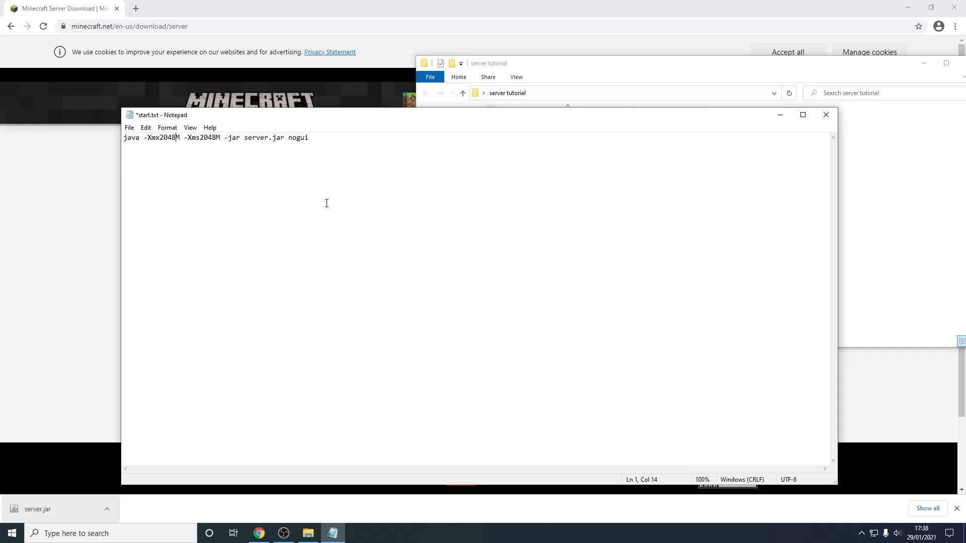
key(BackSpace)
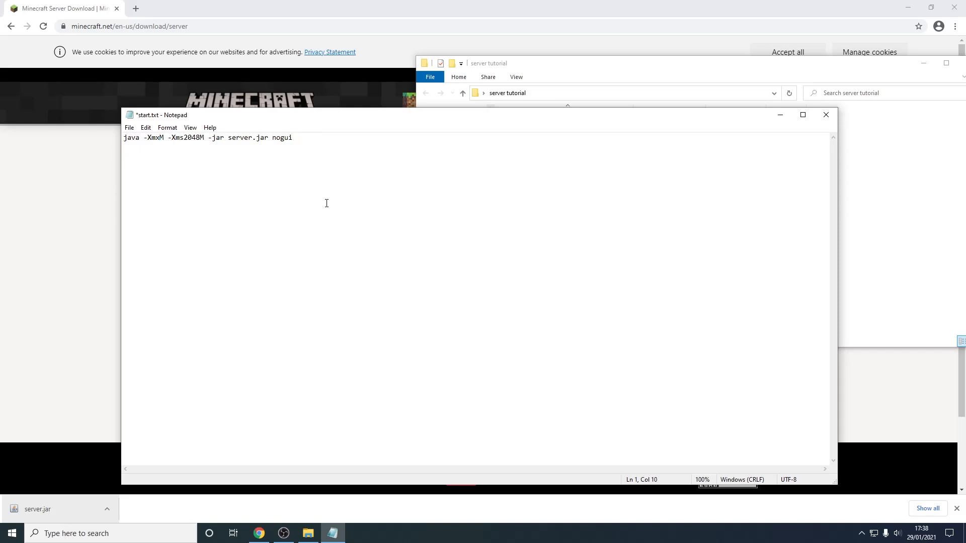
text(1024)
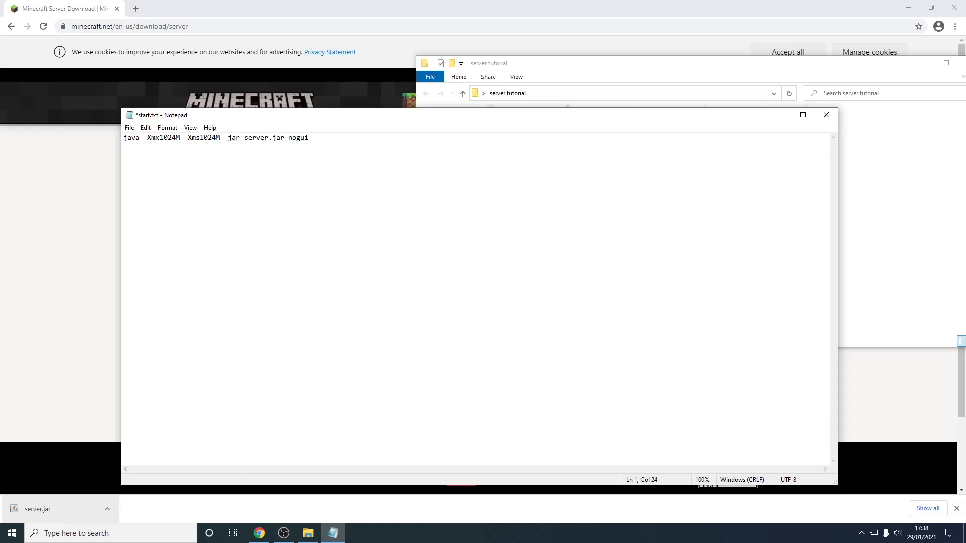
- Save the launch command as start.bat with Save as type All Files
click(130, 128)
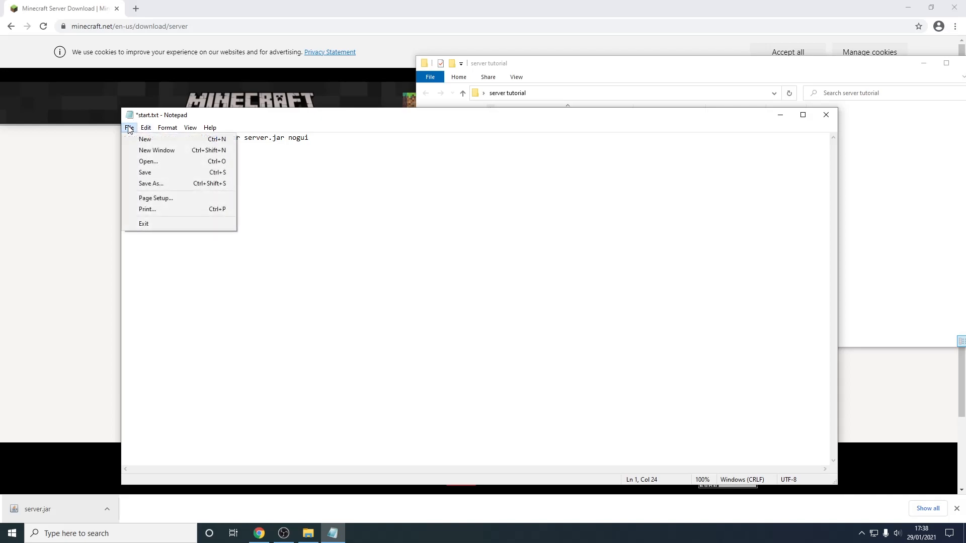
click(151, 183)
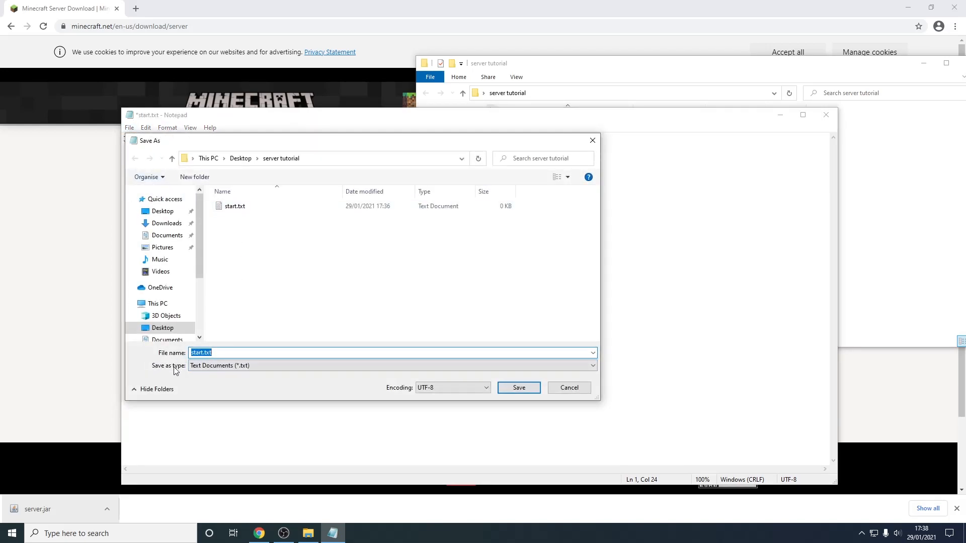
click(391, 365)
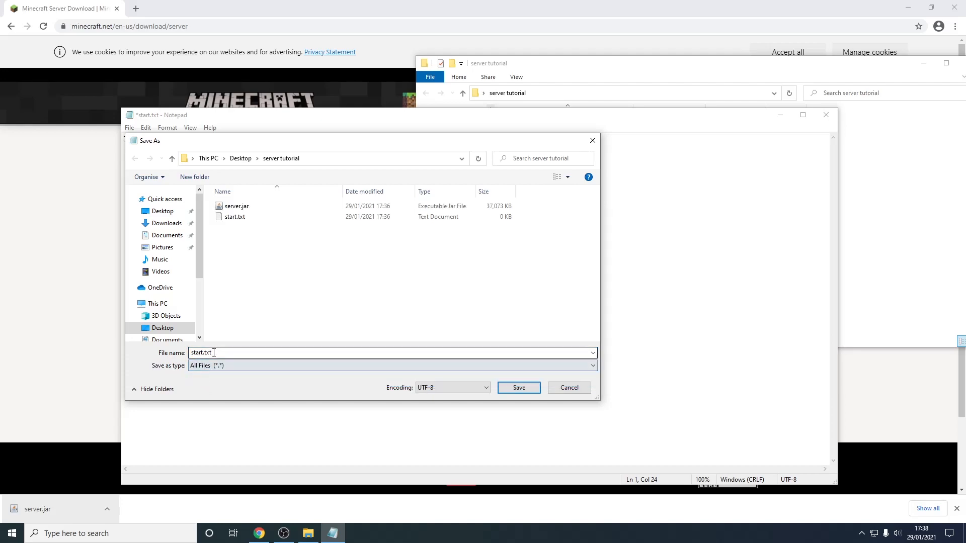
text(start.)
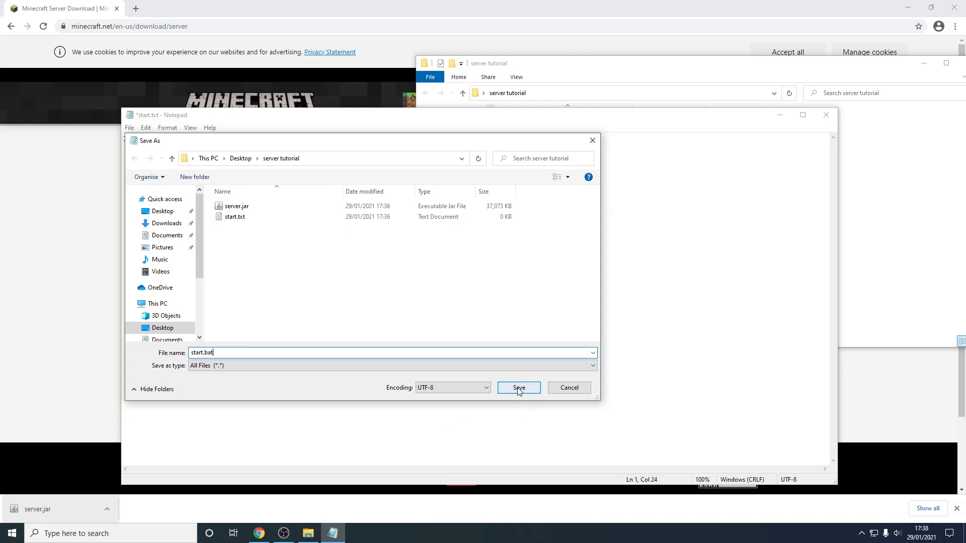
click(518, 387)
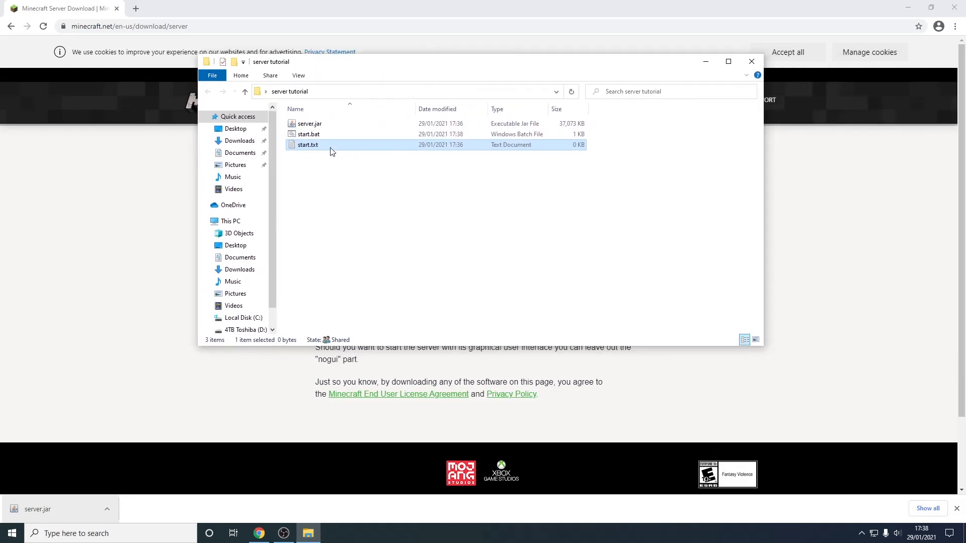
- Delete the leftover start.txt, leaving server.jar and start.bat
right_click(308, 144)
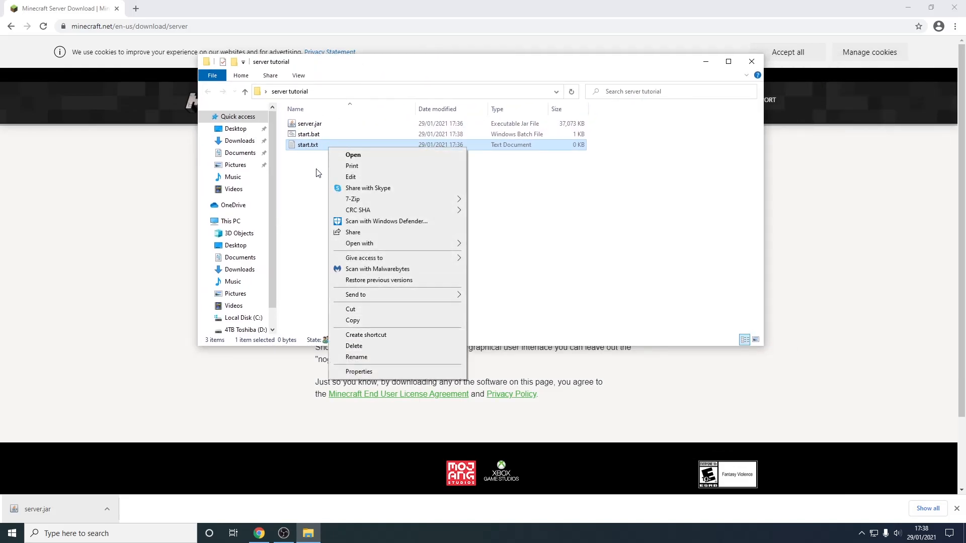
click(353, 345)
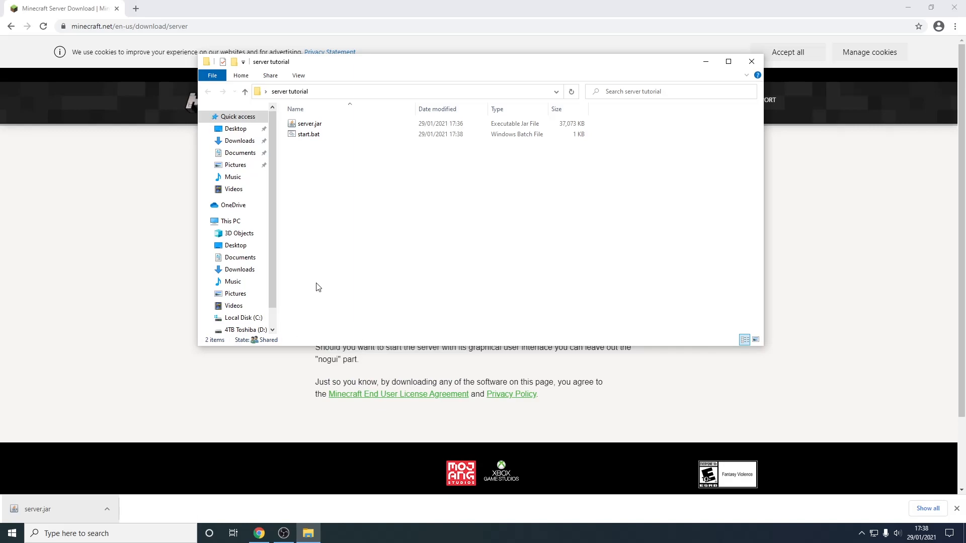
click(308, 134)
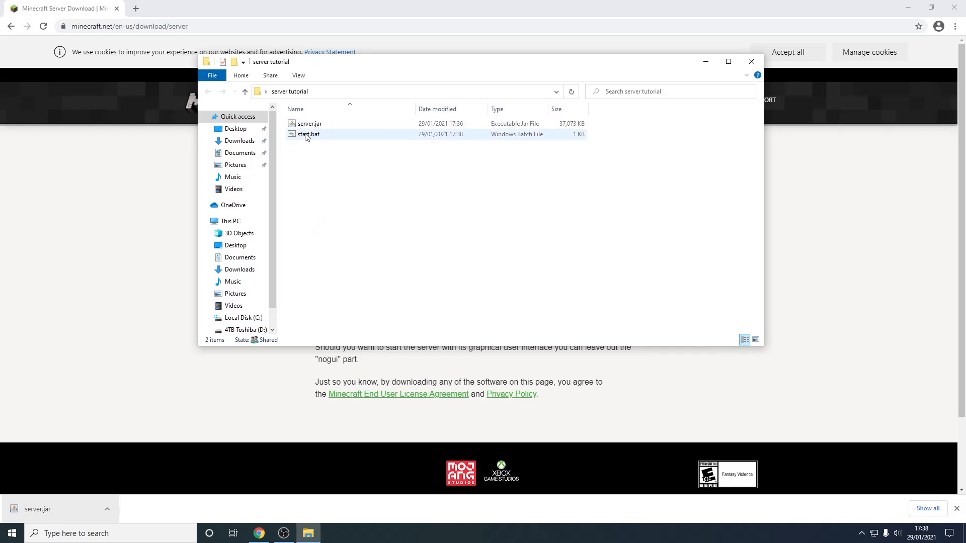
mouse_move(308, 134)
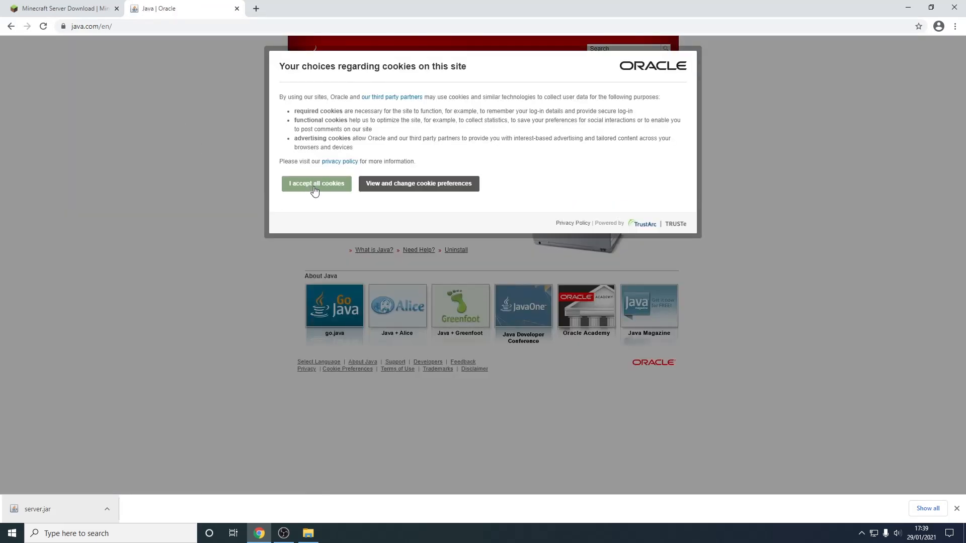
- Accept java.com's cookie notice and reach the 64-bit Java for Windows download page
click(316, 183)
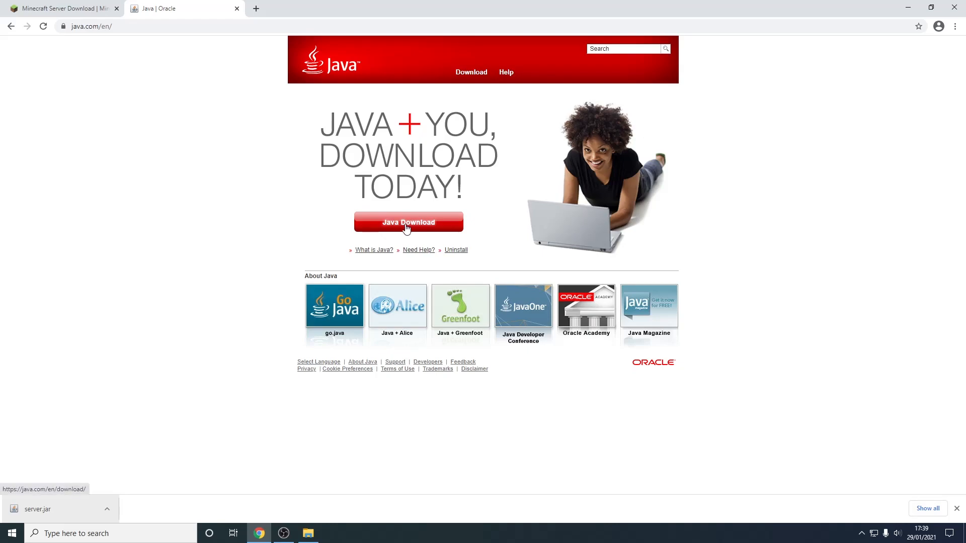
click(407, 221)
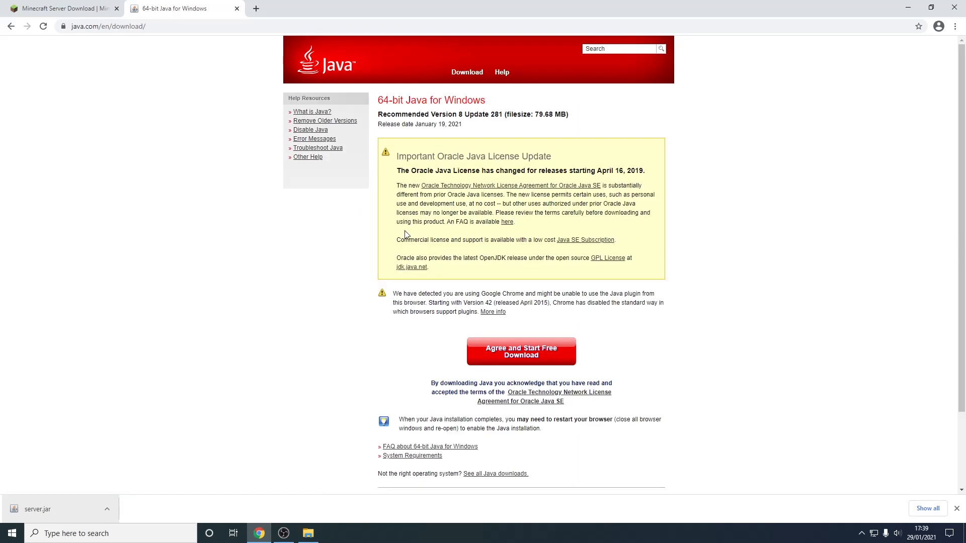
mouse_move(491, 160)
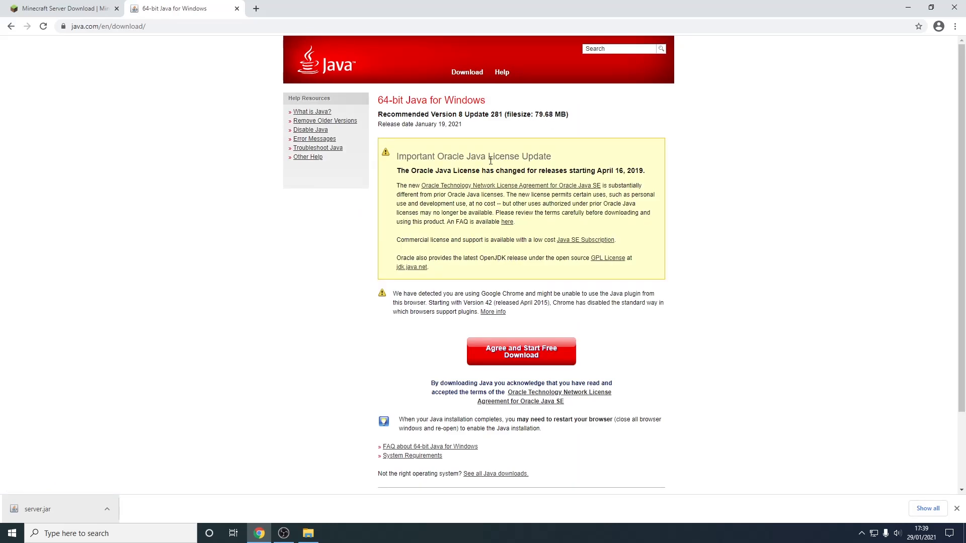
double_click(430, 99)
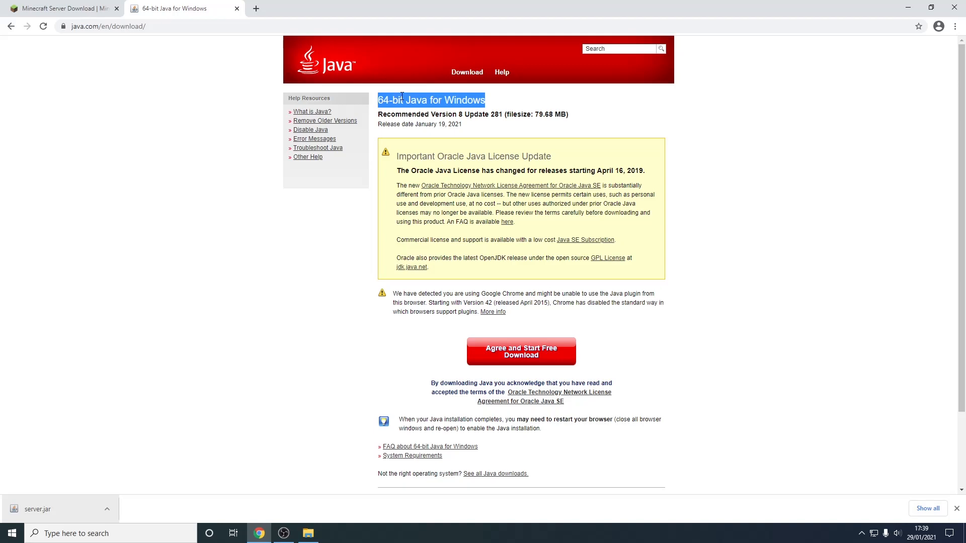
click(400, 99)
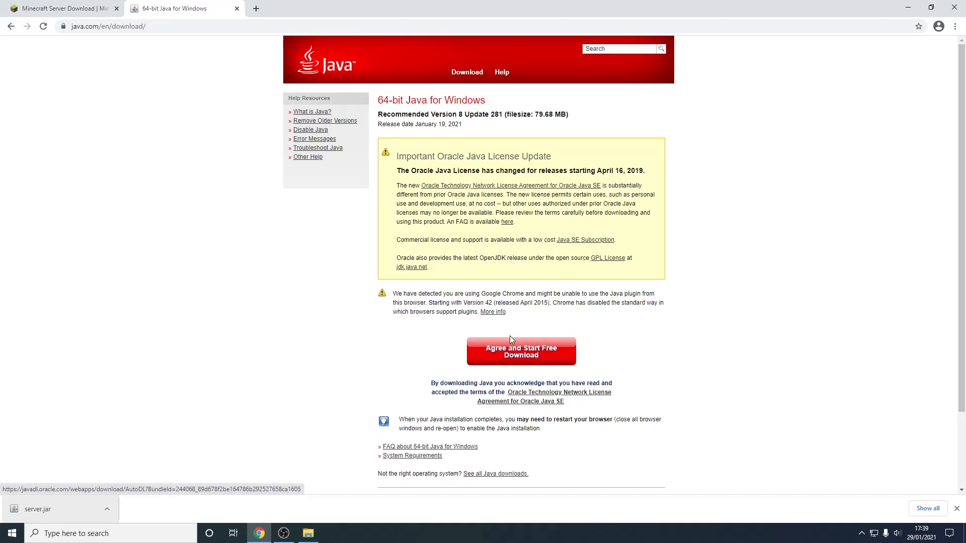
mouse_move(492, 312)
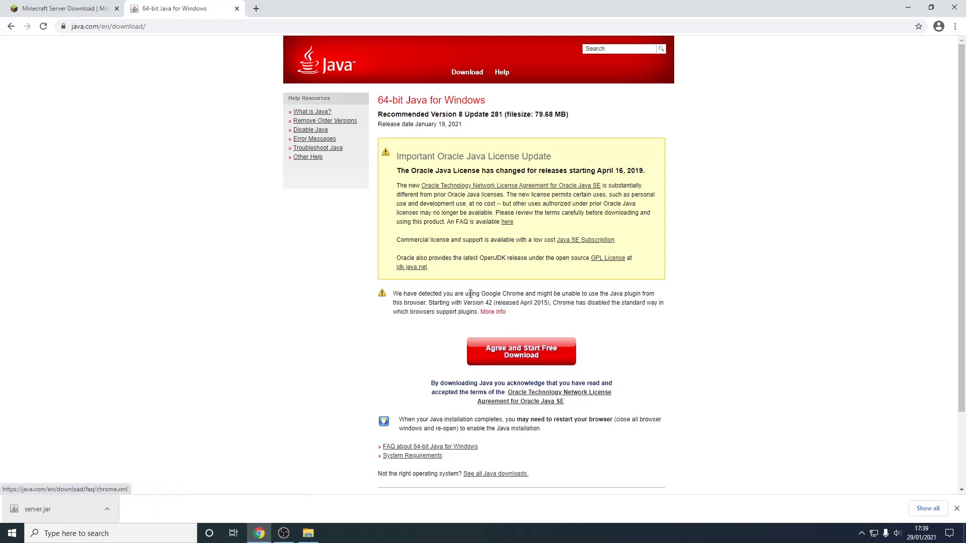
mouse_move(763, 100)
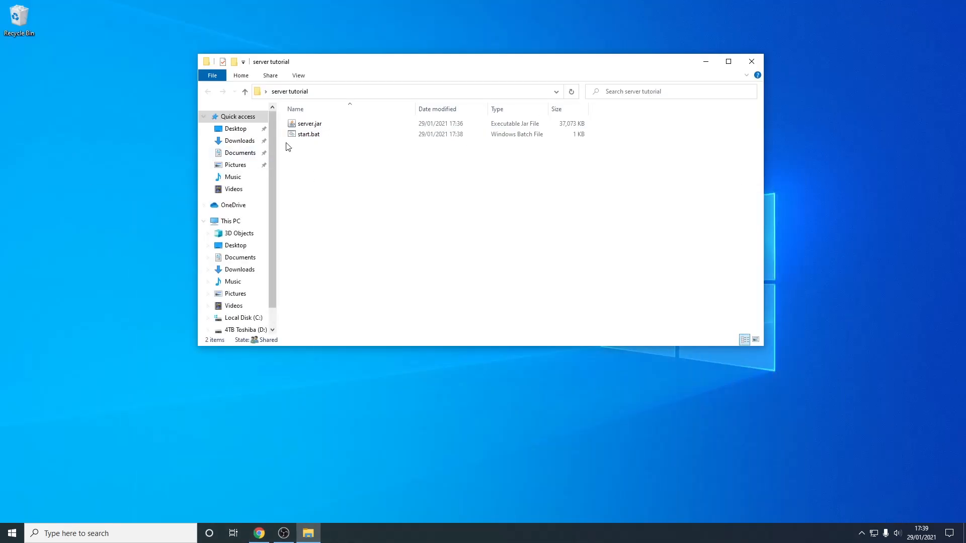
mouse_move(310, 134)
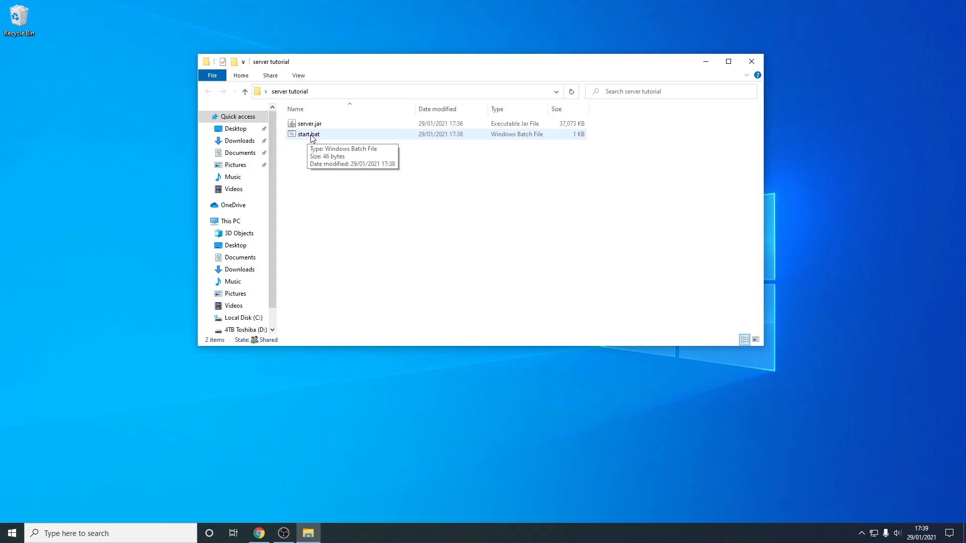
- Run start.bat once to generate logs, eula.txt and server.properties, then close the console
double_click(308, 134)
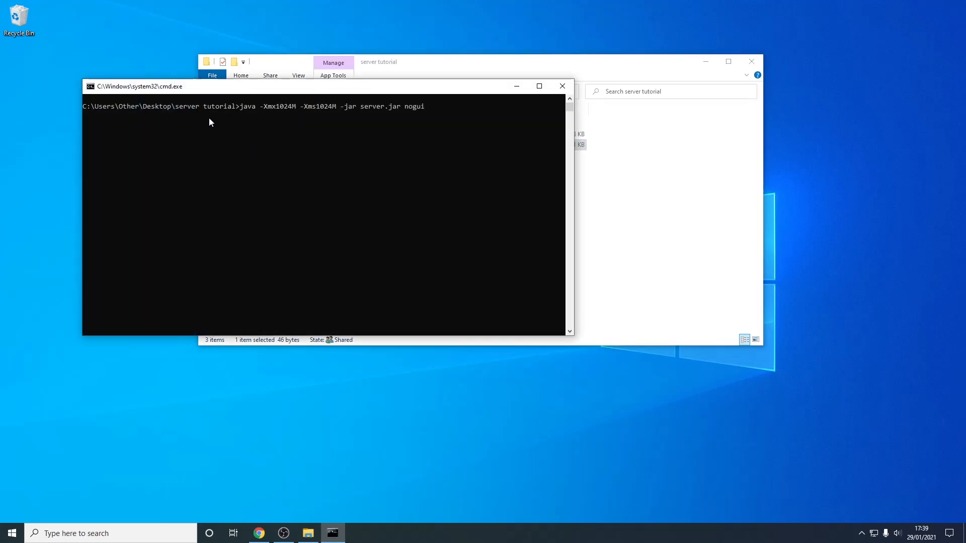
click(560, 85)
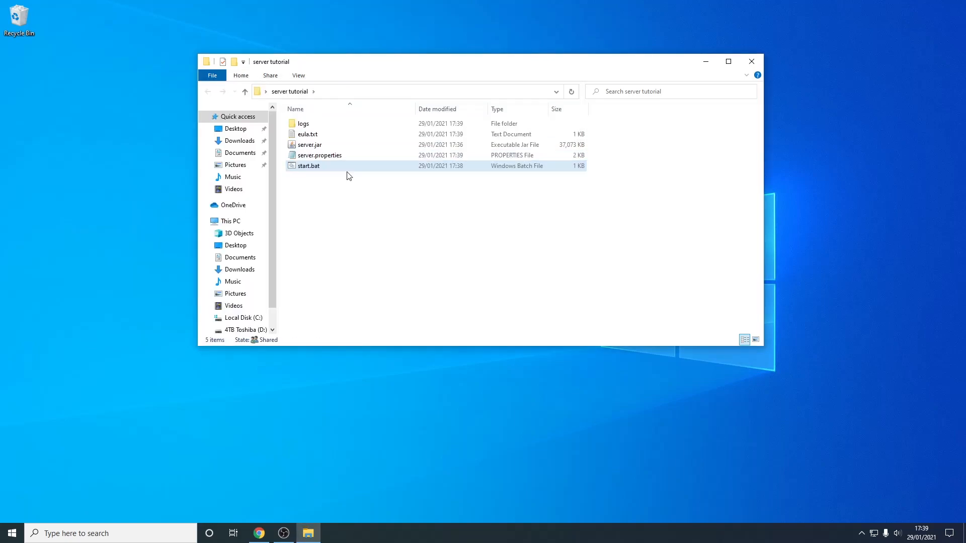
mouse_move(314, 134)
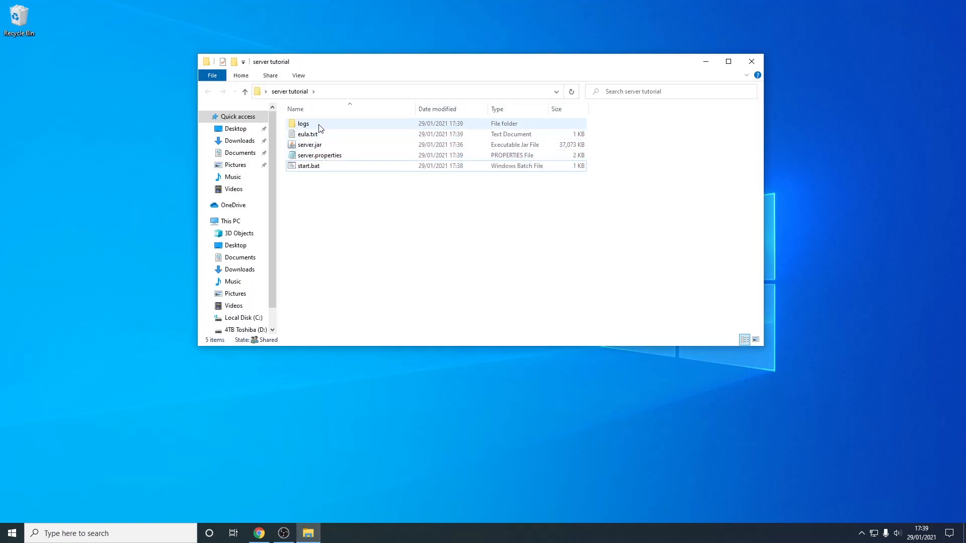
mouse_move(320, 168)
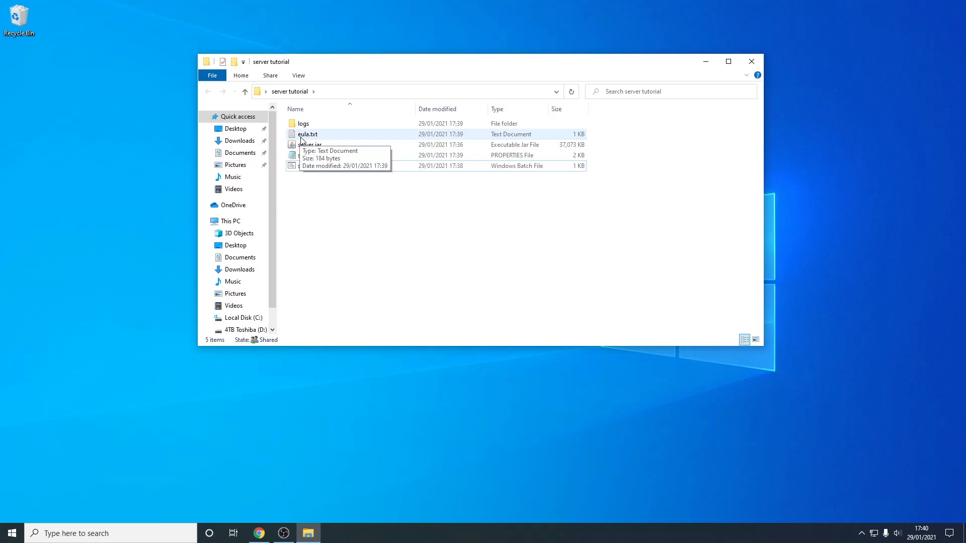
- Change eula=false to eula=true in eula.txt, save and close it
double_click(308, 134)
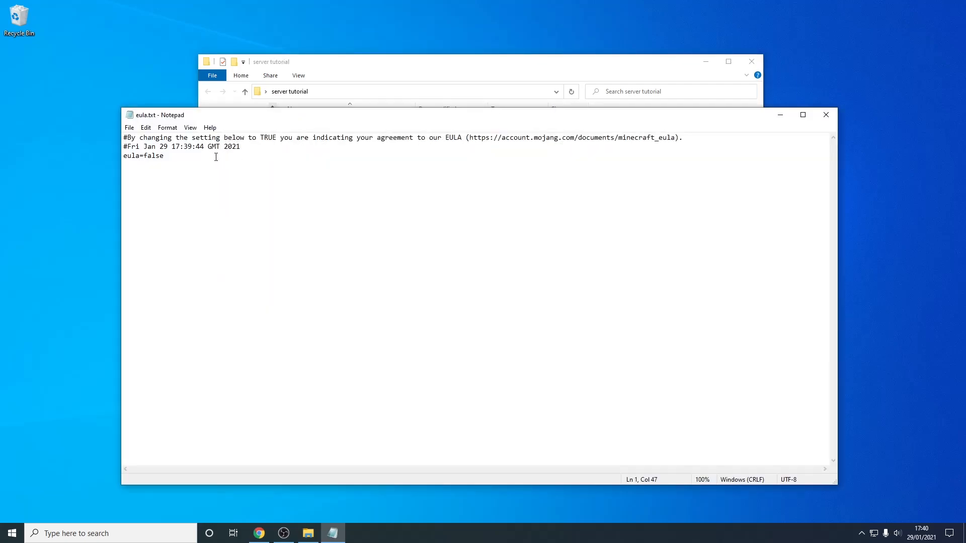
key(Backspace)
text(tru)
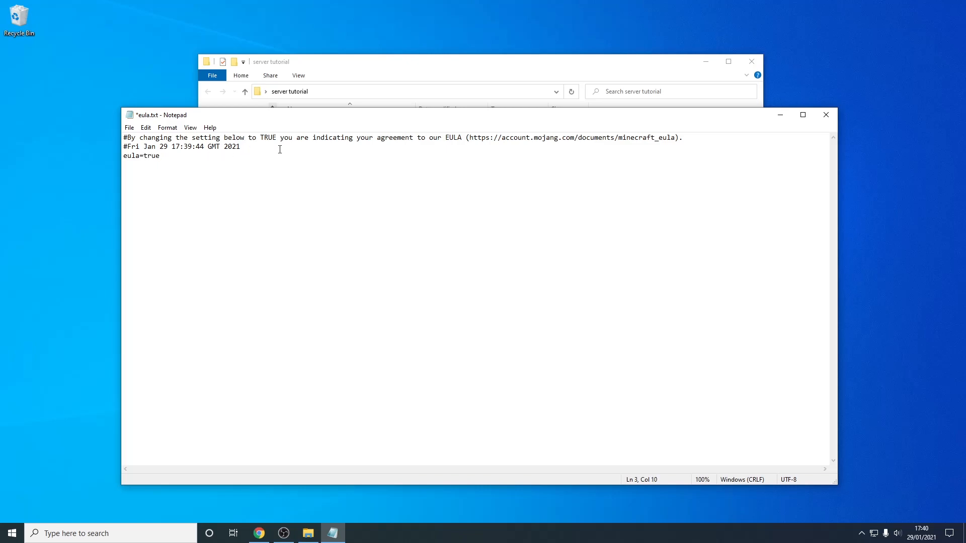
click(470, 137)
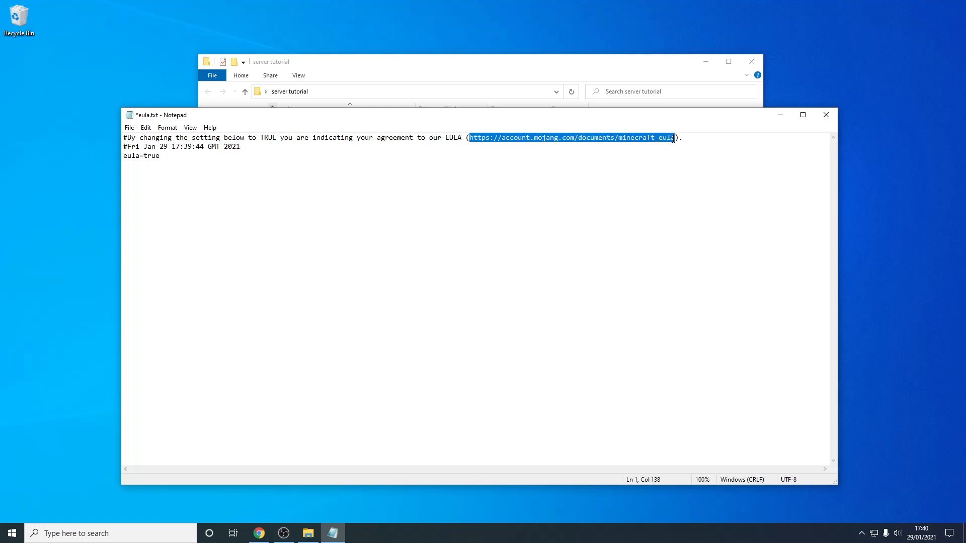
click(221, 179)
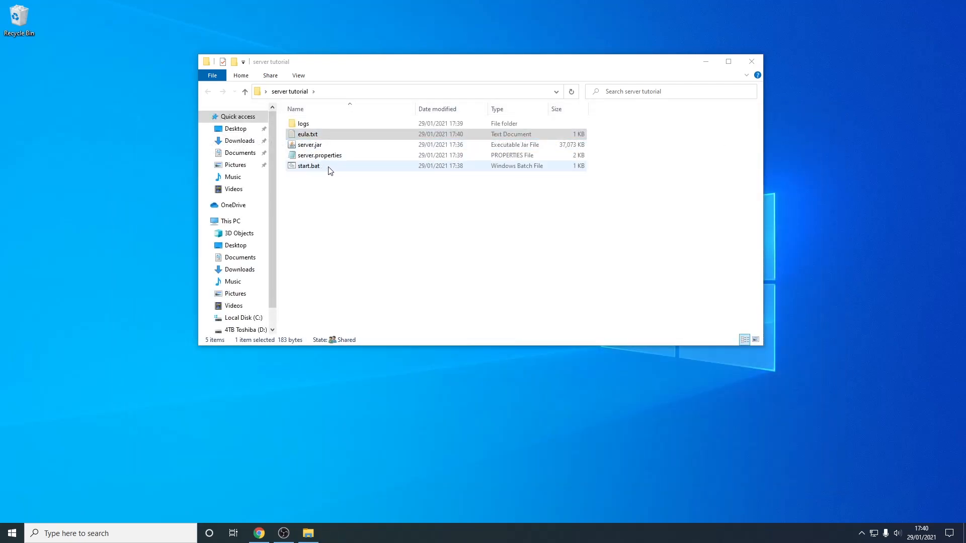
- Run start.bat so the server prepares the world and reports 'Done (14.567s)!'
double_click(308, 167)
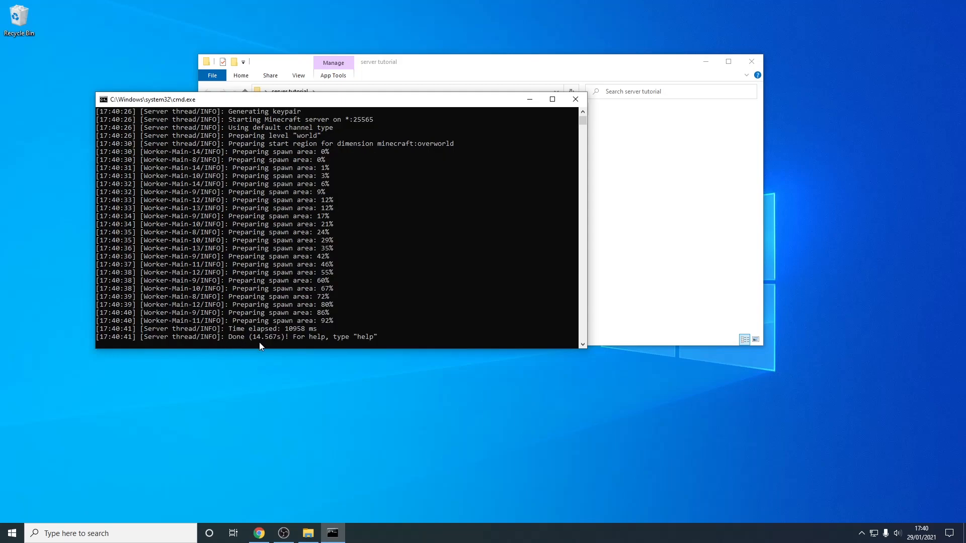
mouse_move(263, 360)
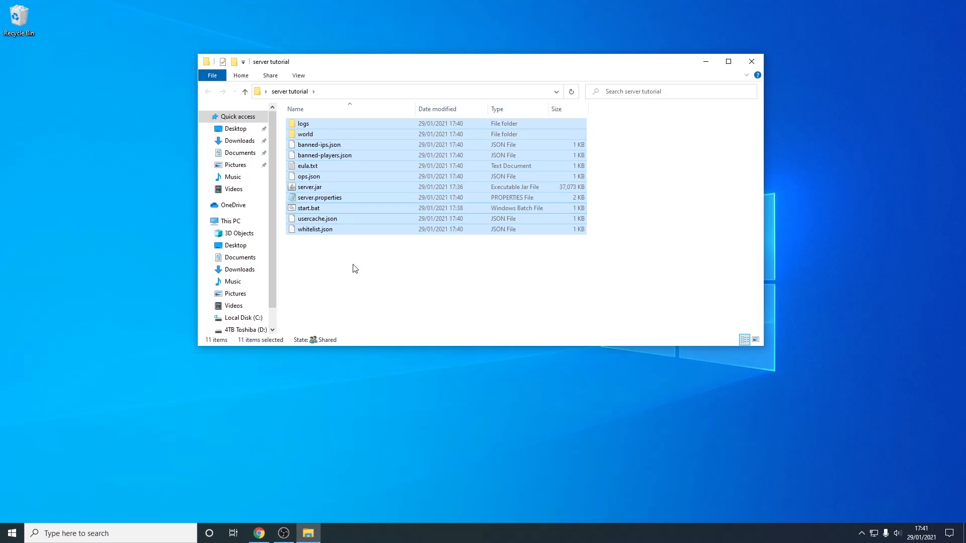
- Open server.properties from the server folder, choosing Notepad as the app
click(319, 197)
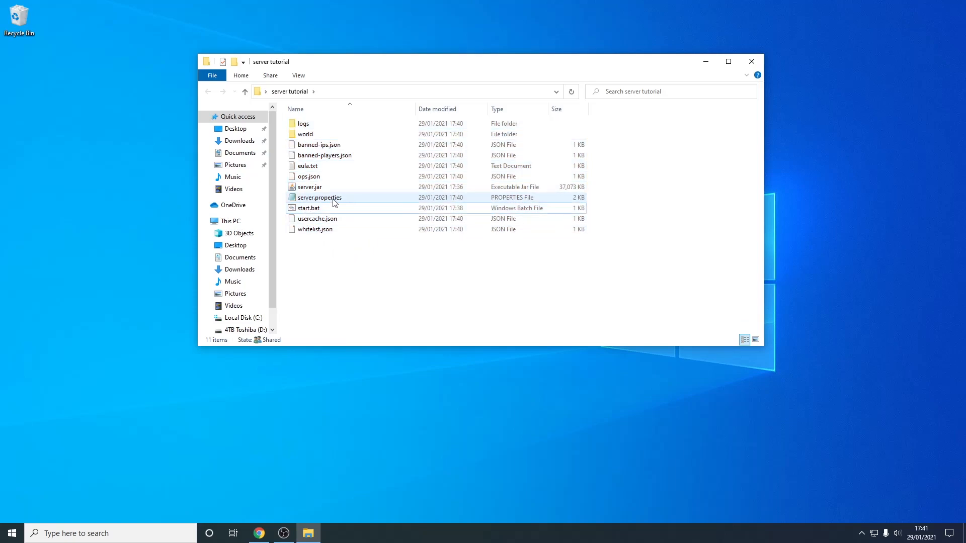
click(319, 197)
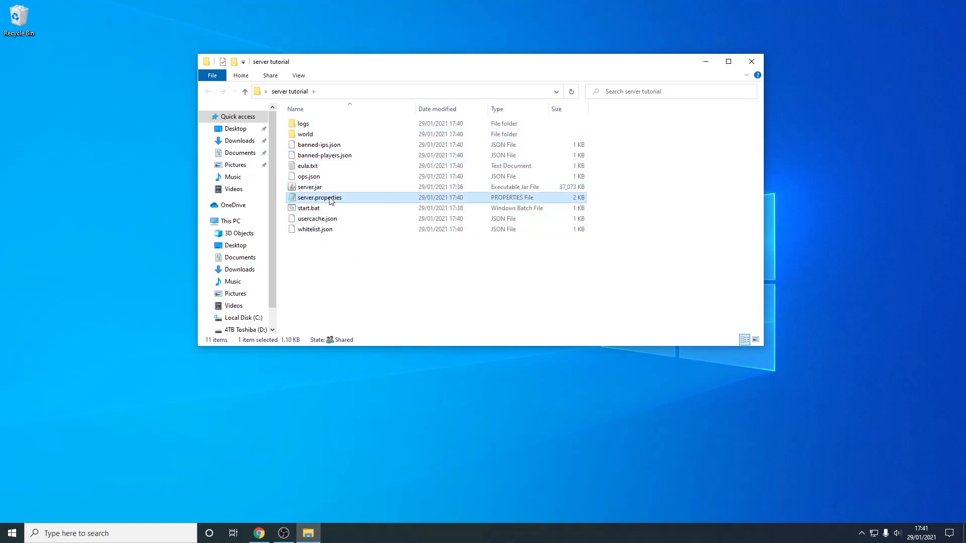
double_click(319, 198)
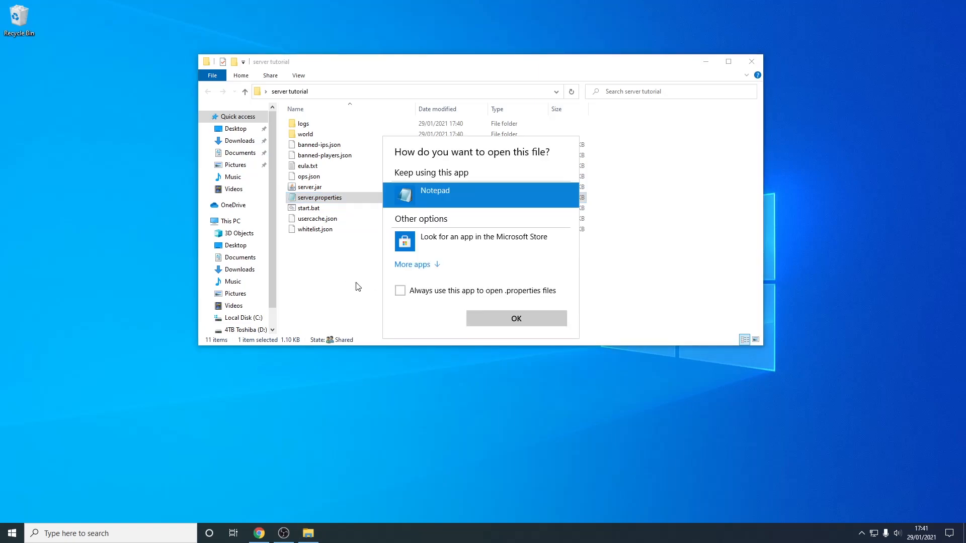
click(515, 319)
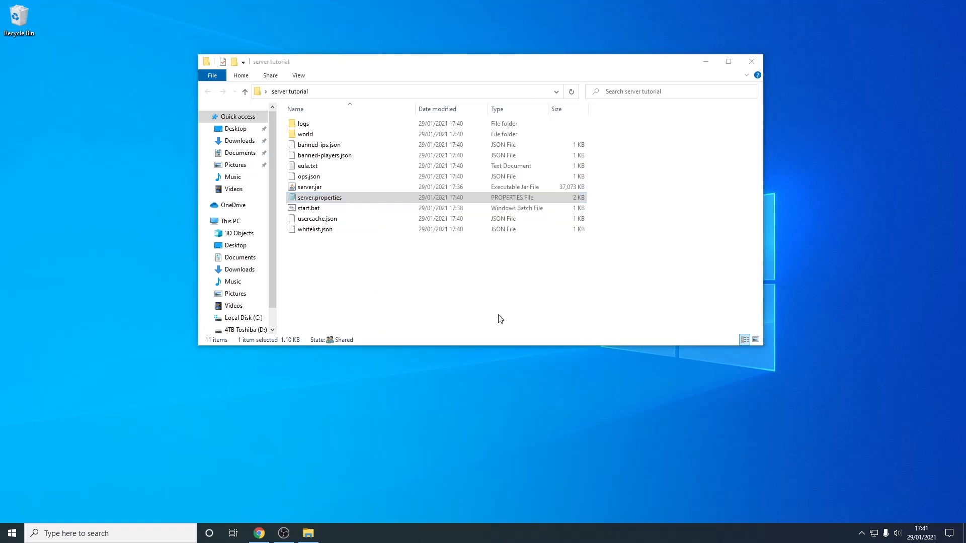
- Review the difficulty, gamemode and allow-nether settings in server.properties
double_click(319, 197)
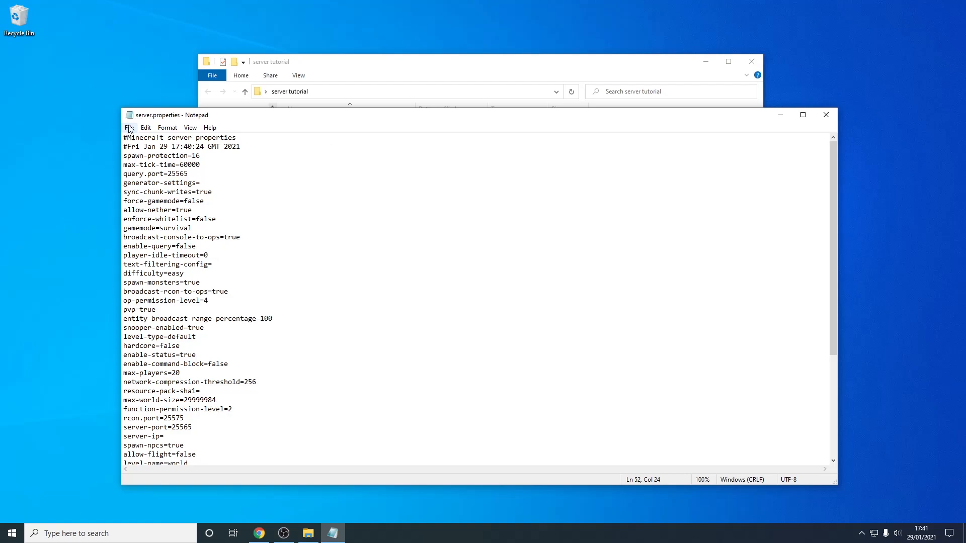
mouse_move(202, 168)
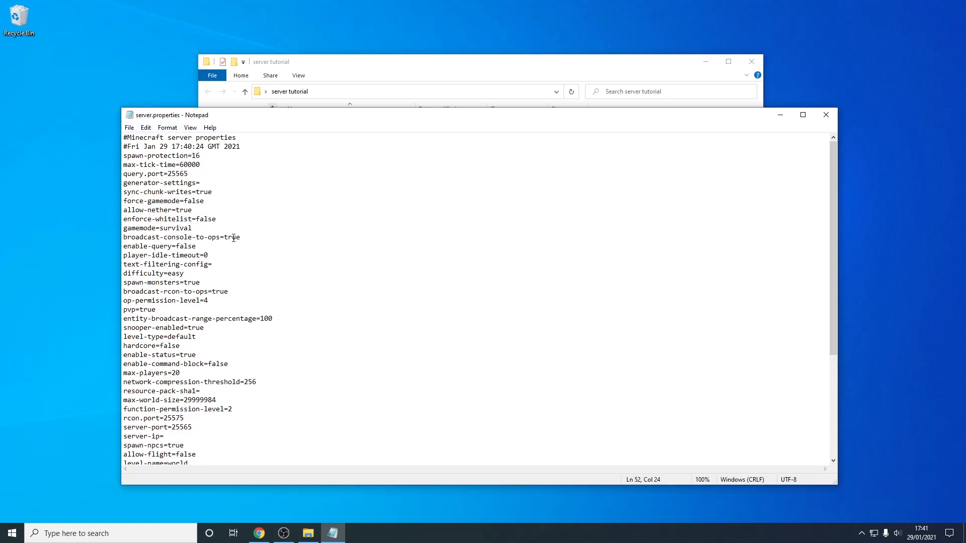
mouse_move(164, 272)
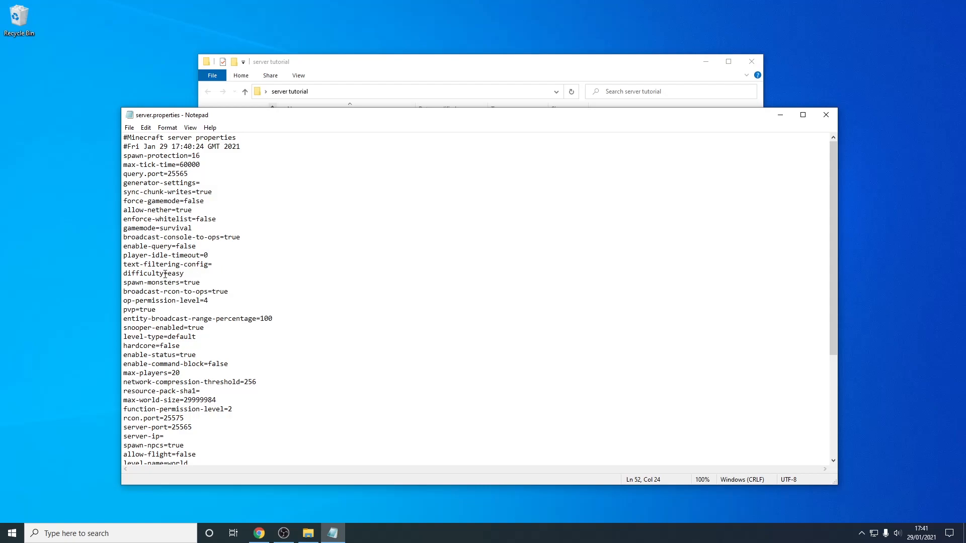
double_click(143, 272)
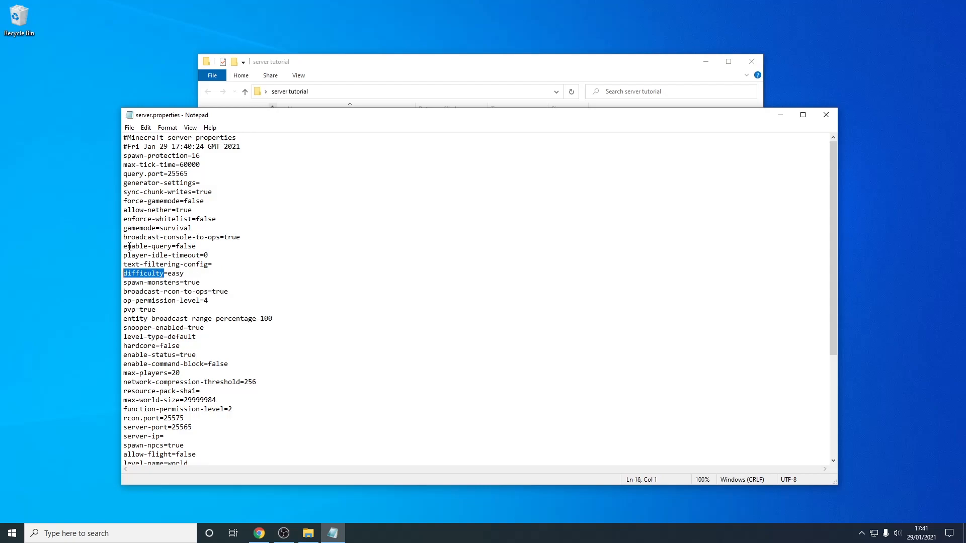
double_click(140, 229)
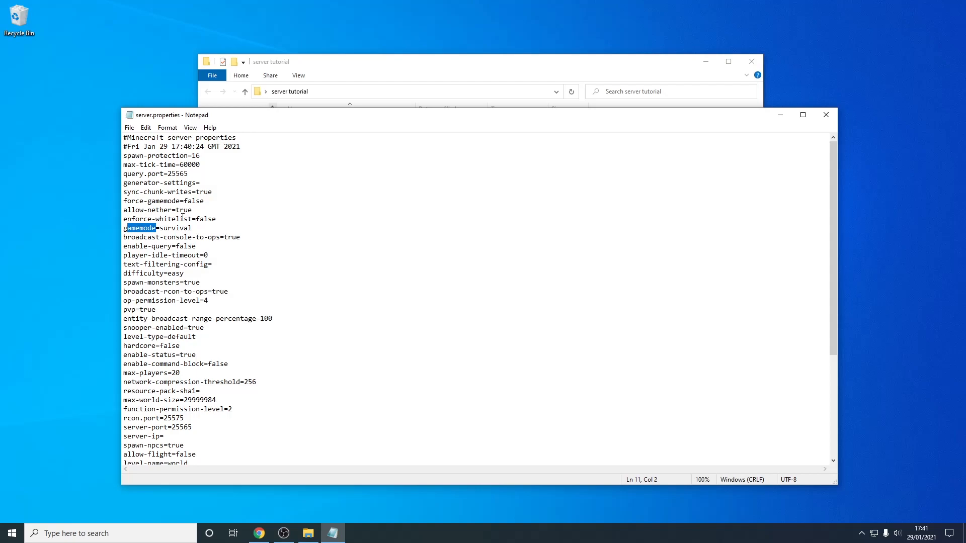
double_click(145, 209)
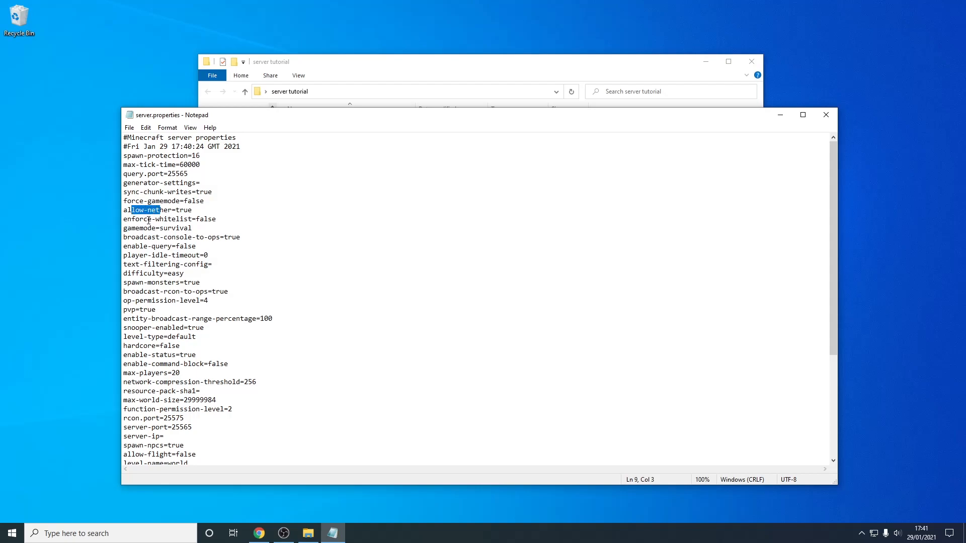
mouse_move(201, 337)
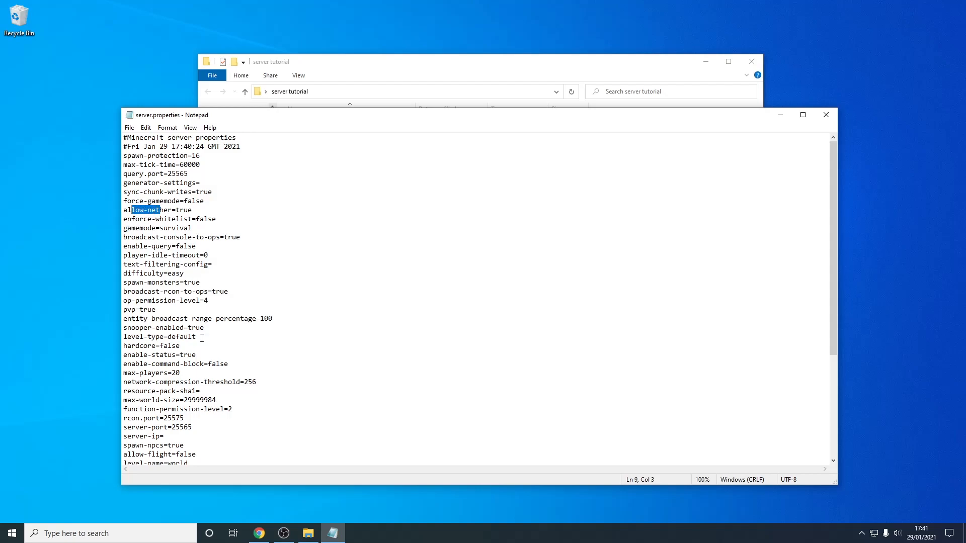
- Change max-players from 20 to 2 and save server.properties
click(204, 364)
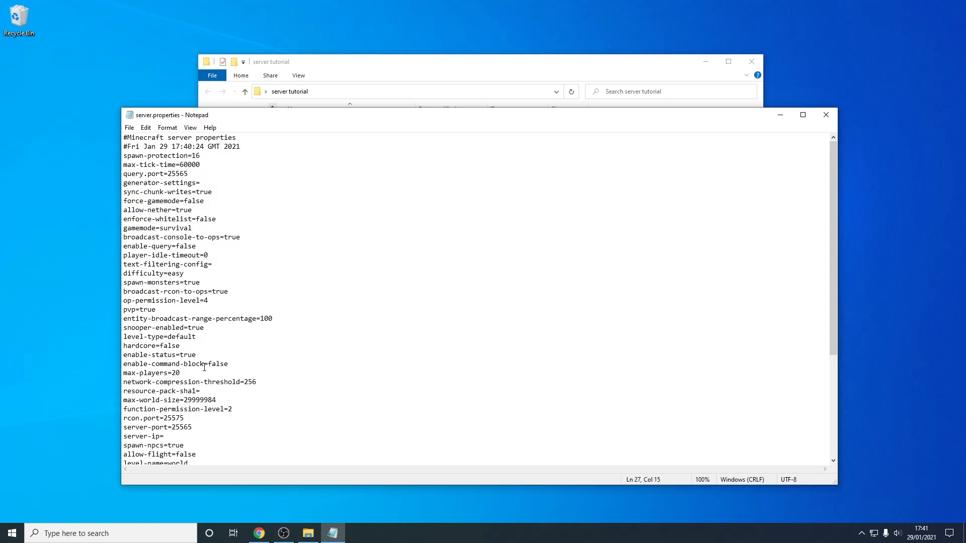
key(Backspace)
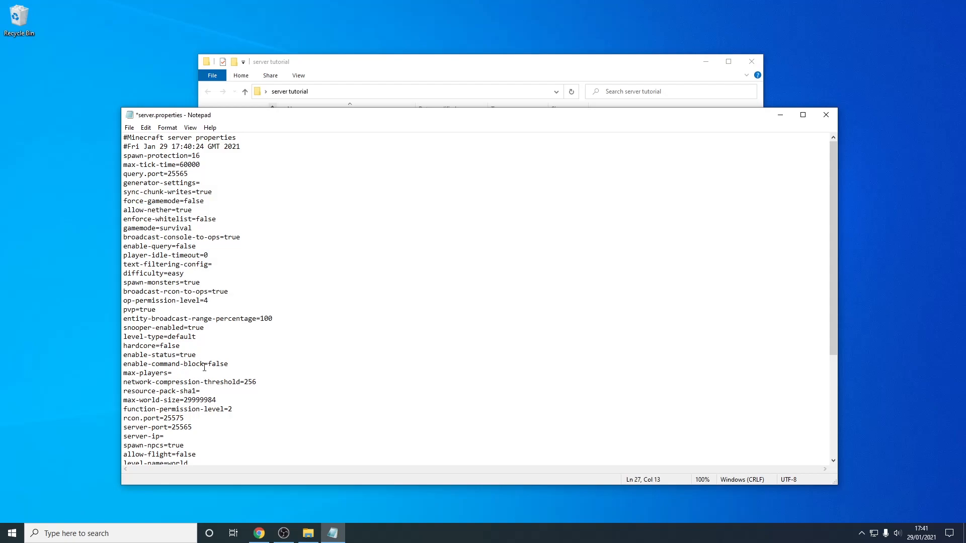
text(2)
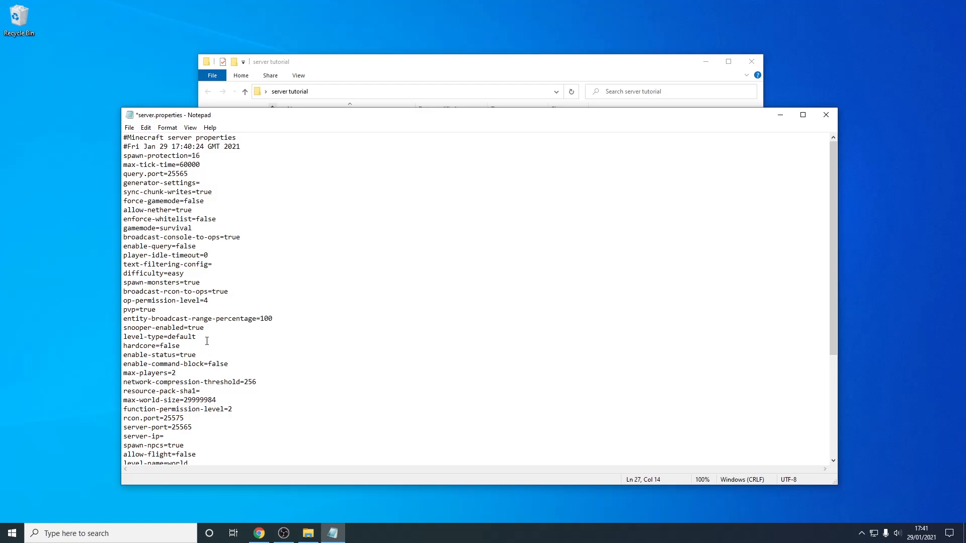
click(128, 127)
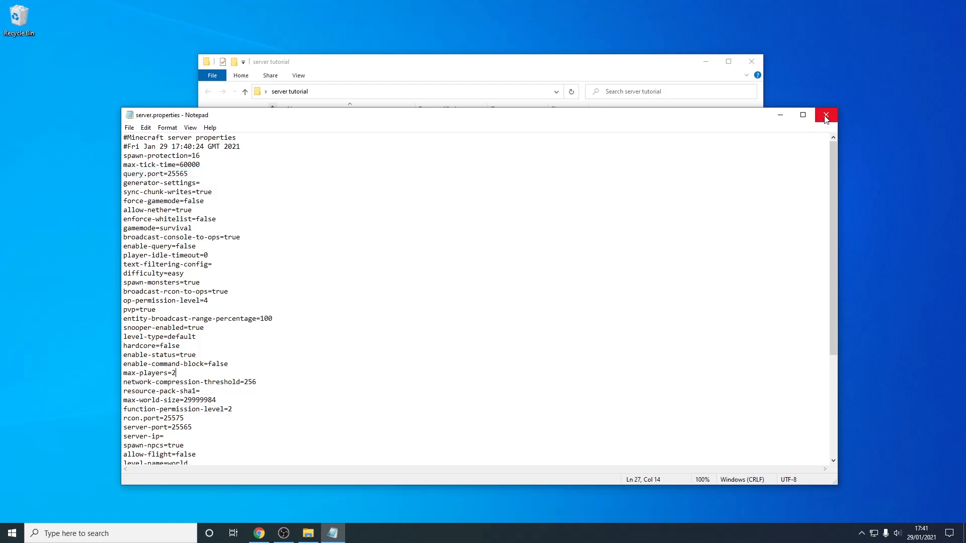
mouse_move(825, 116)
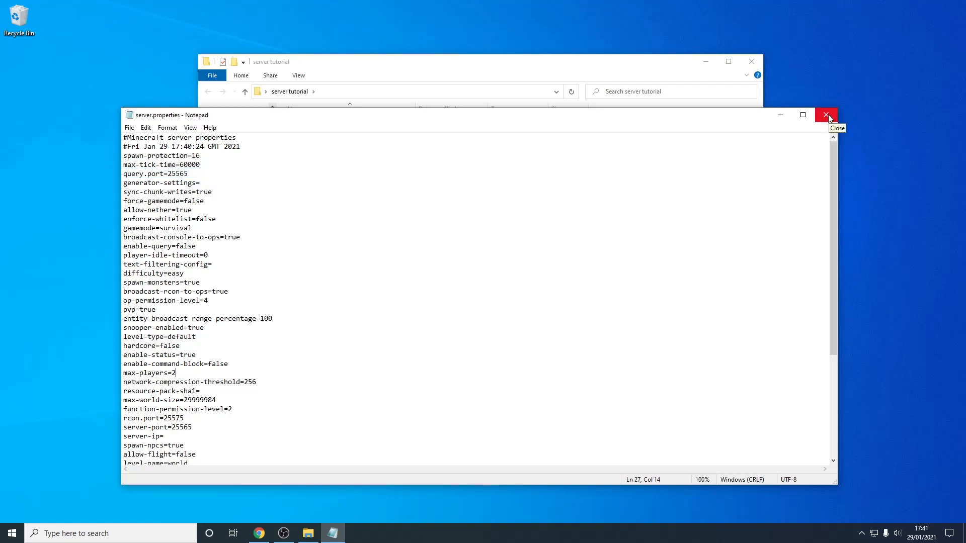
- Close Notepad and relaunch the server with start.bat until it reports 'Done (6.578s)!'
click(825, 115)
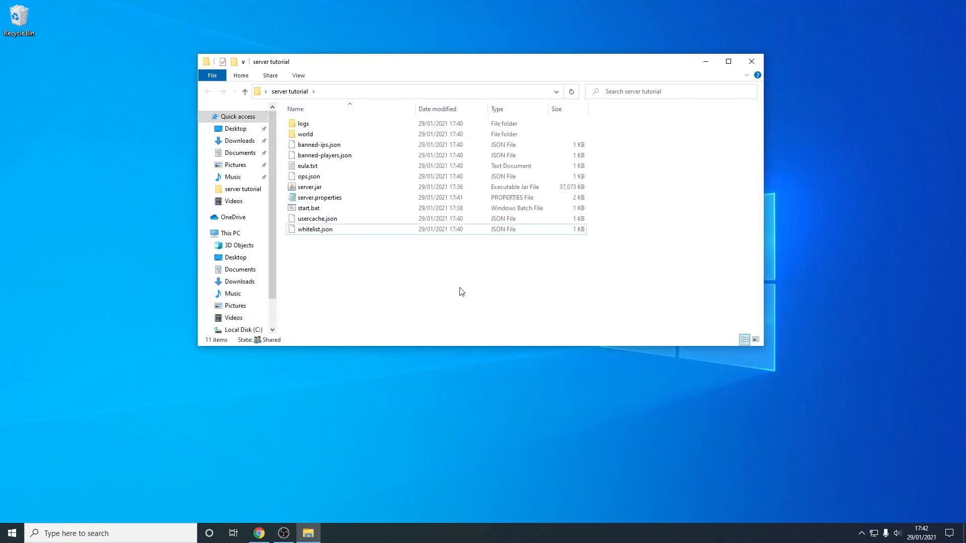
click(315, 218)
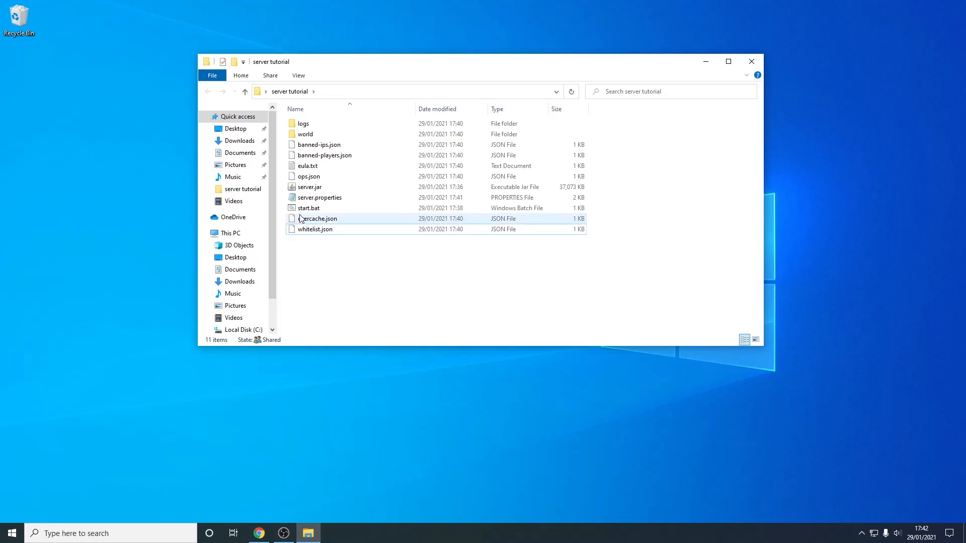
mouse_move(307, 207)
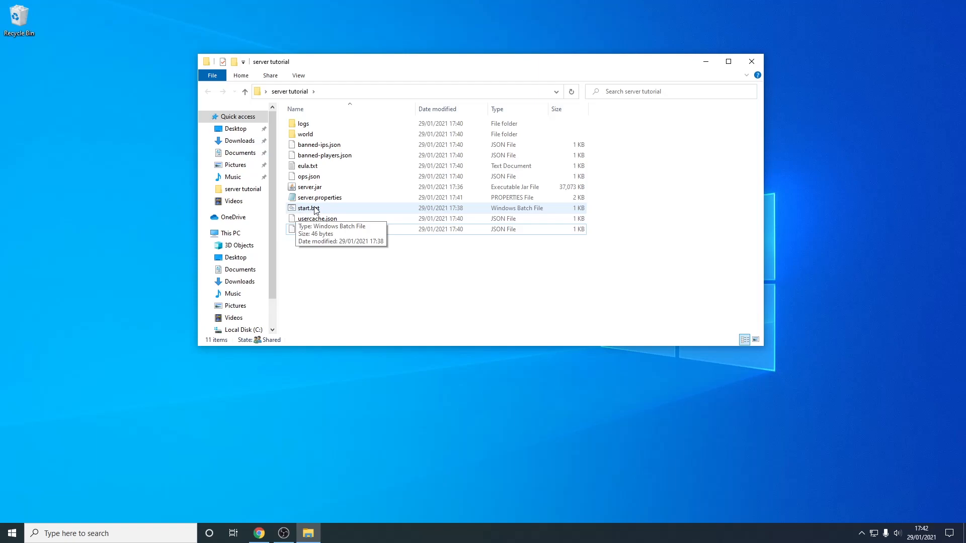
double_click(307, 207)
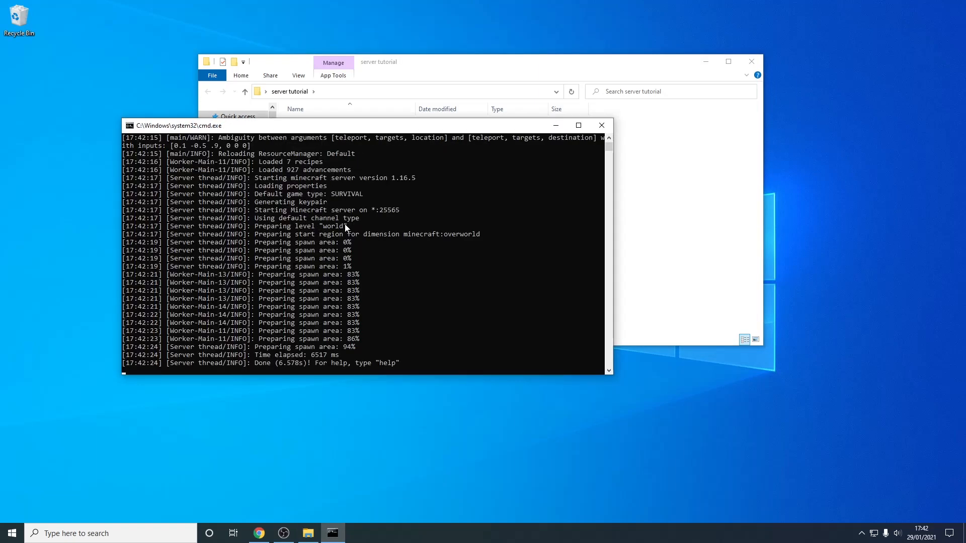
mouse_move(277, 366)
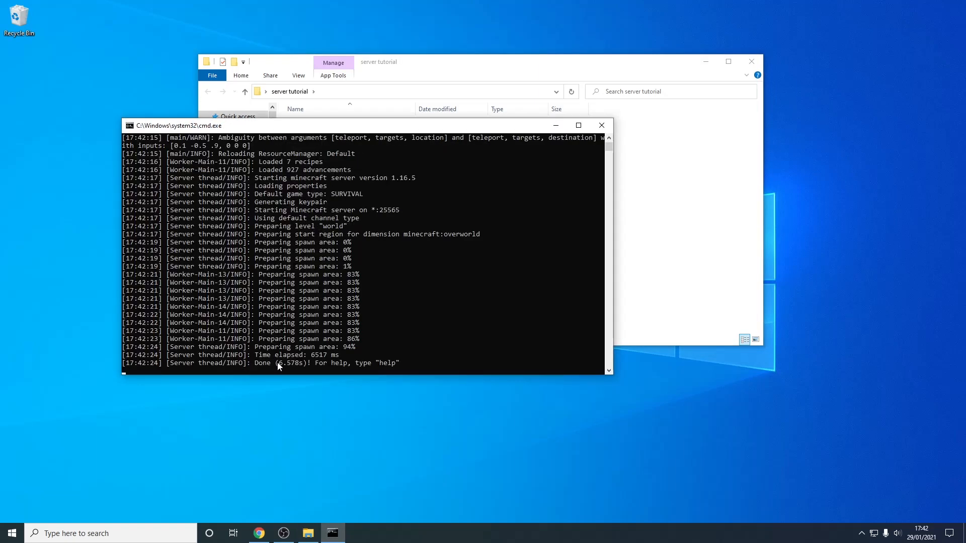
mouse_move(295, 375)
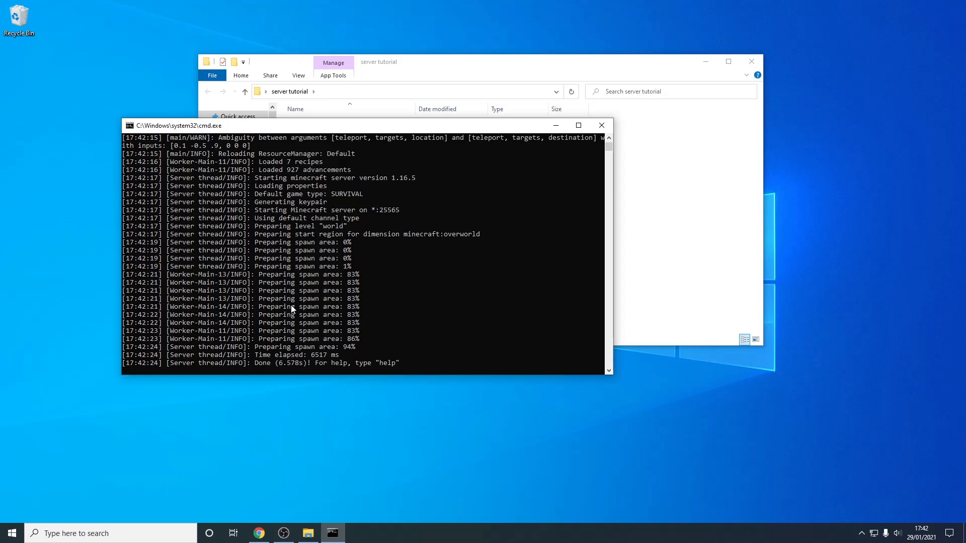
mouse_move(296, 296)
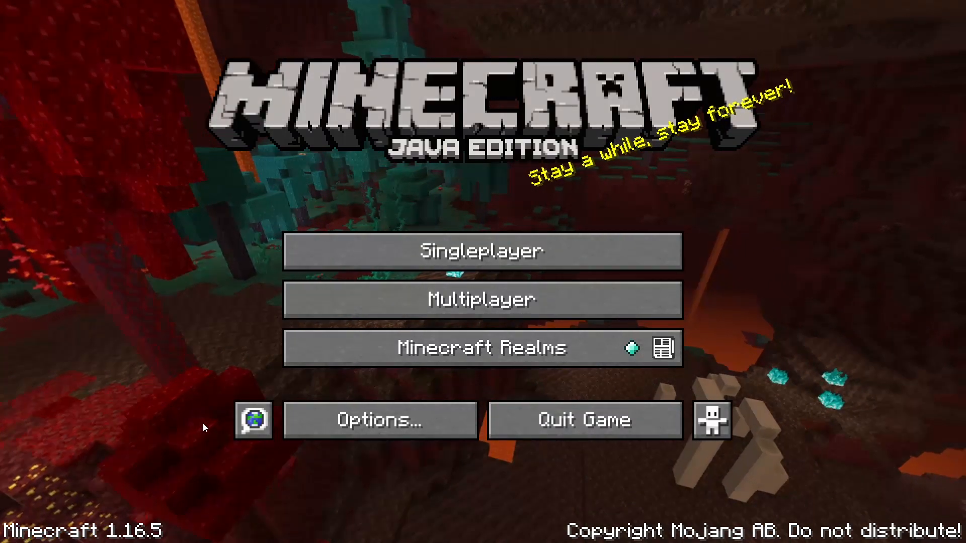
- Add a multiplayer server entry named Minecraft Server with address 0
click(482, 299)
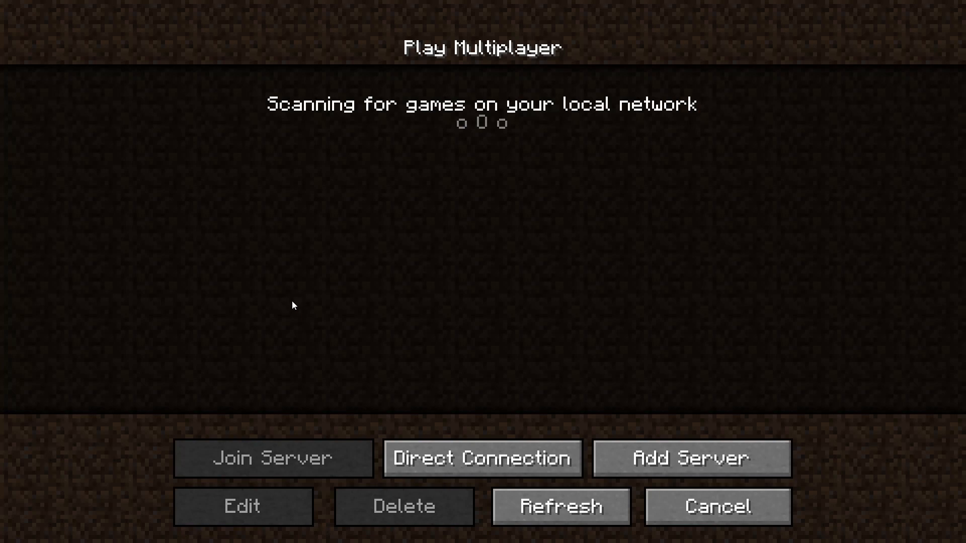
mouse_move(265, 317)
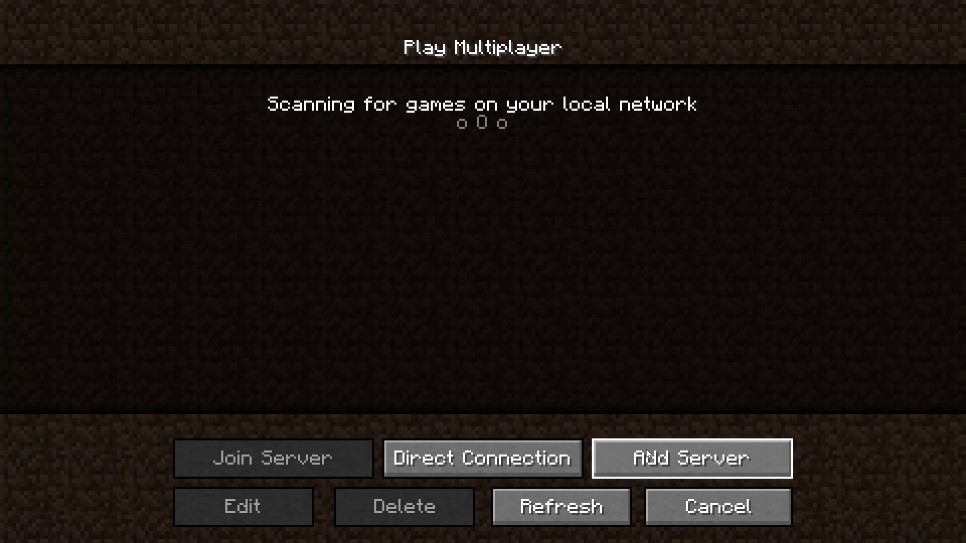
click(691, 457)
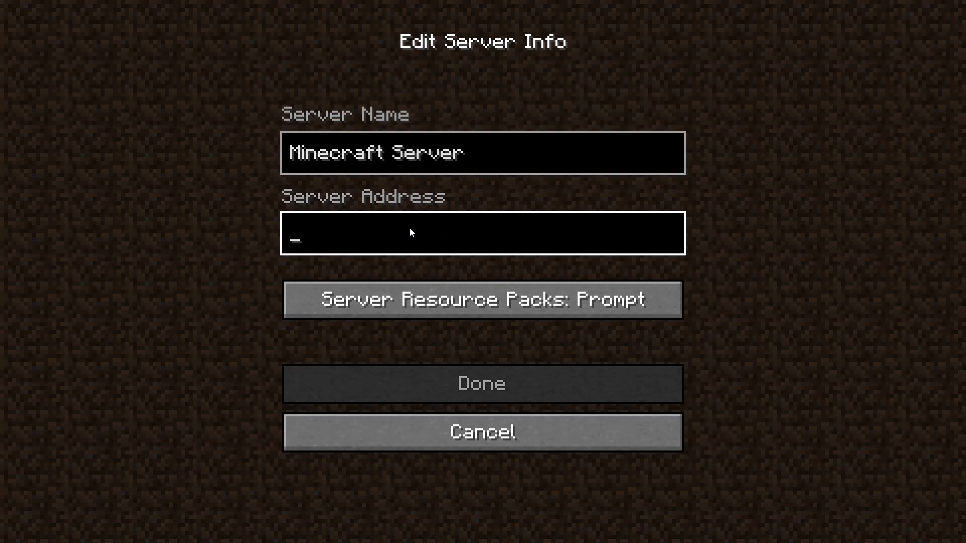
text(0)
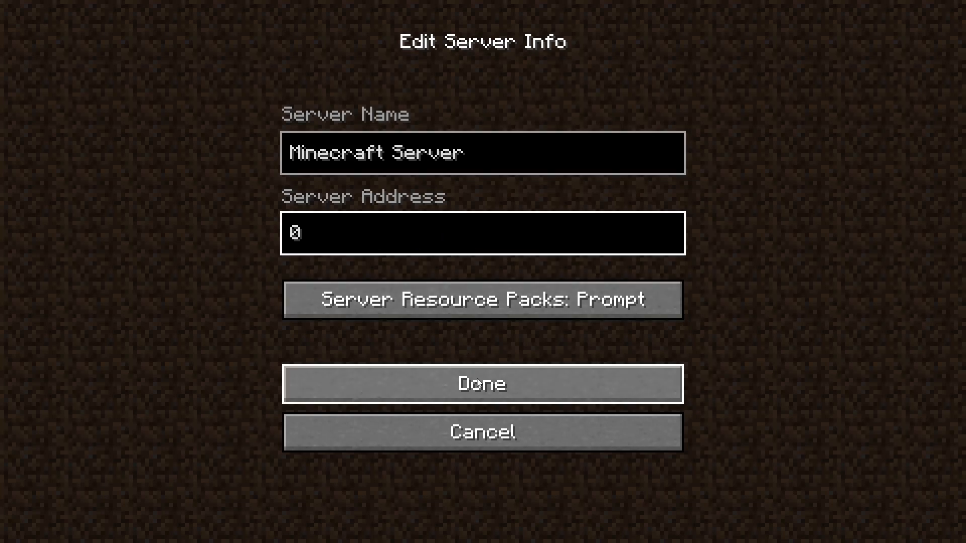
click(482, 383)
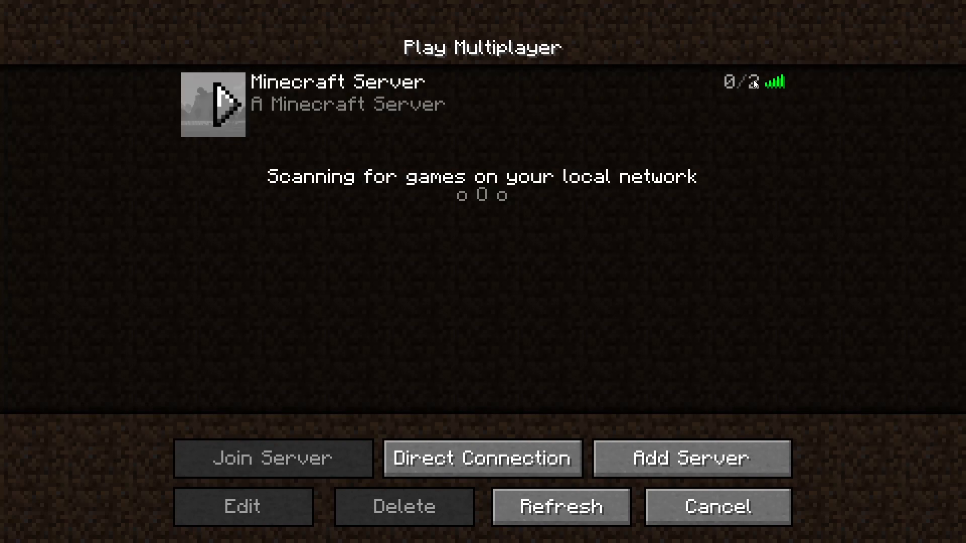
mouse_move(743, 91)
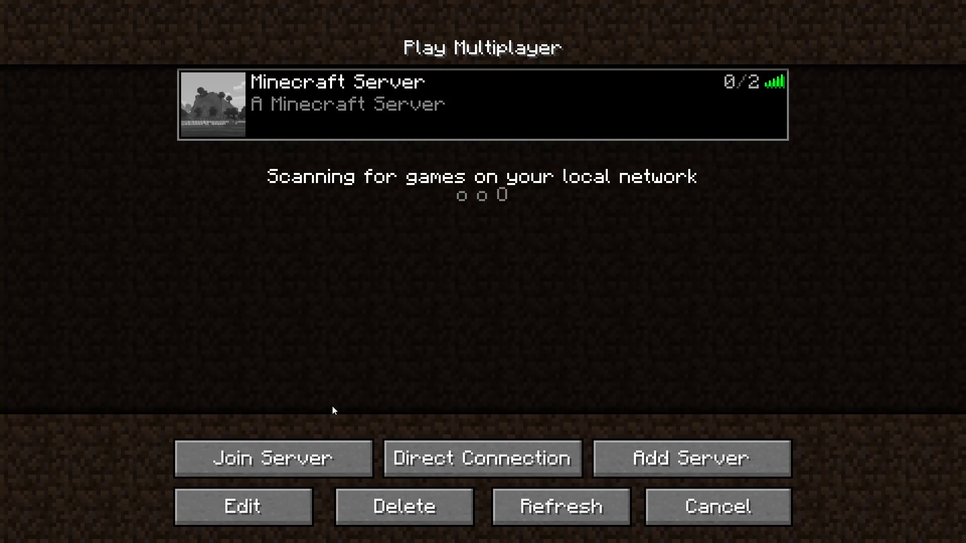
- Edit the saved server's address to 192.168.1.114 and join it
click(242, 506)
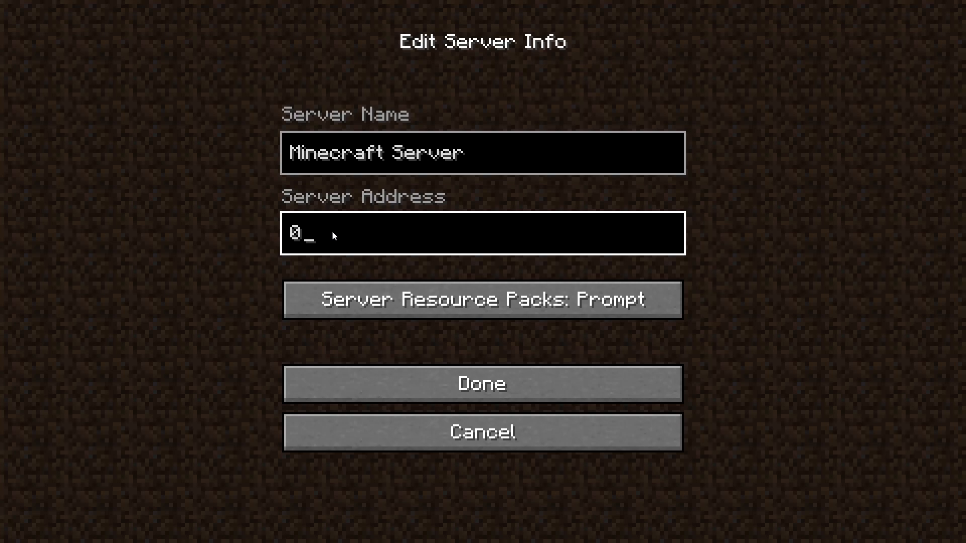
key(Backspace)
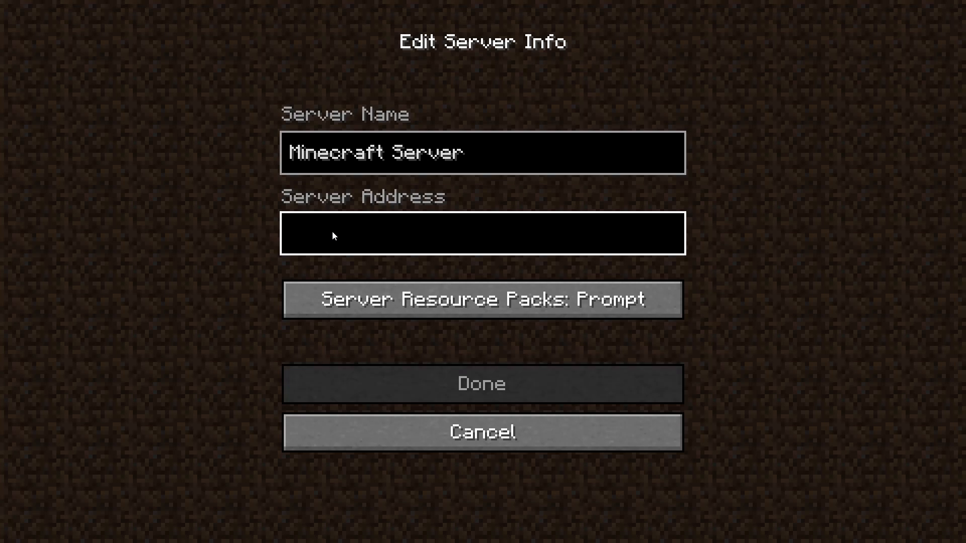
text(192.16)
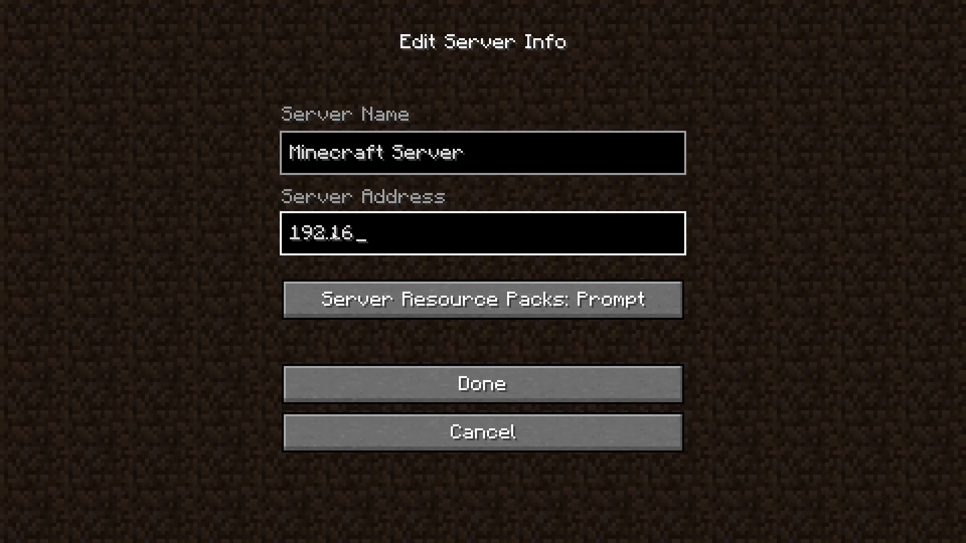
text(8.1.)
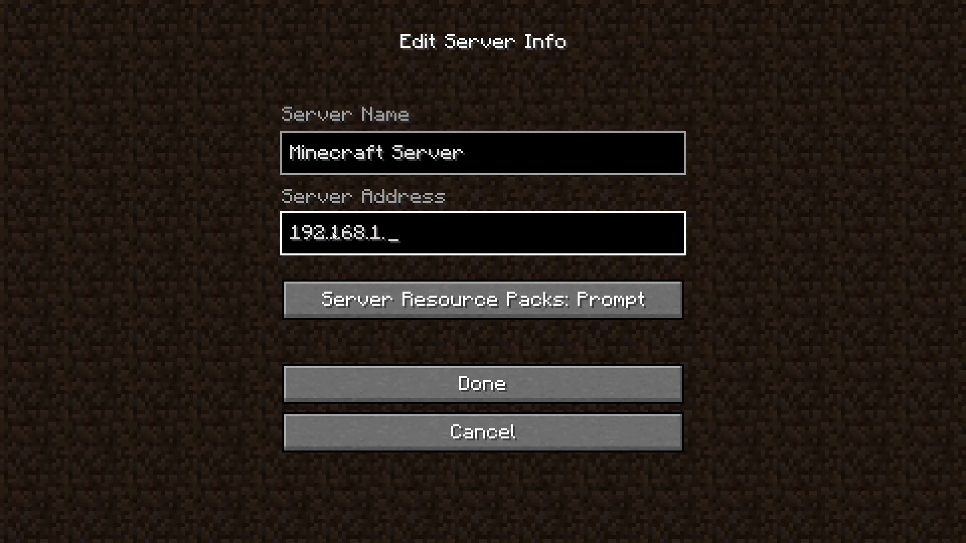
text(114)
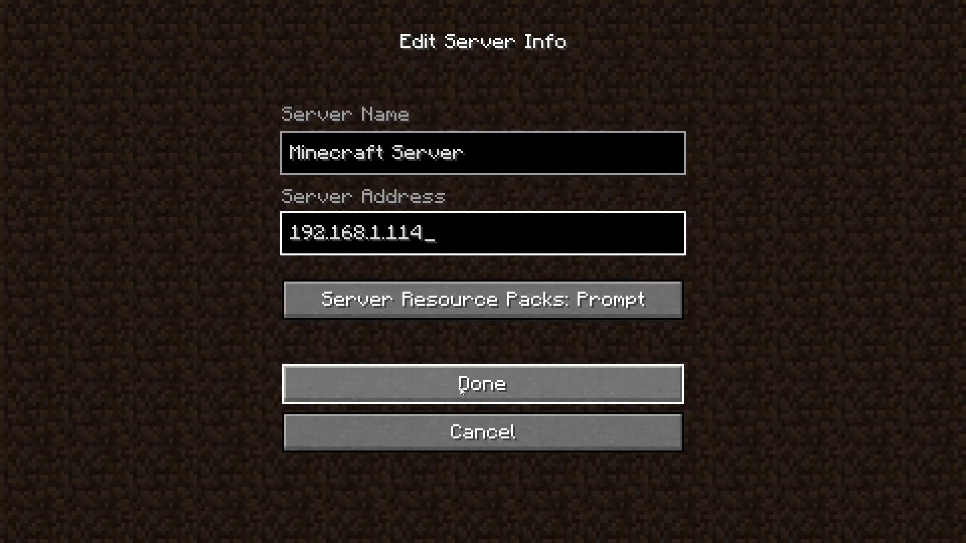
click(482, 384)
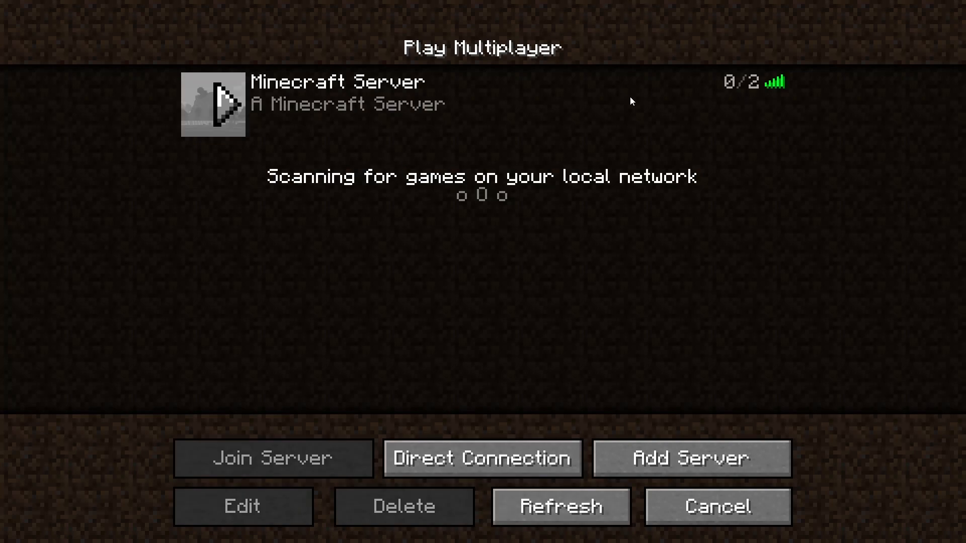
click(273, 459)
text(/ganeni)
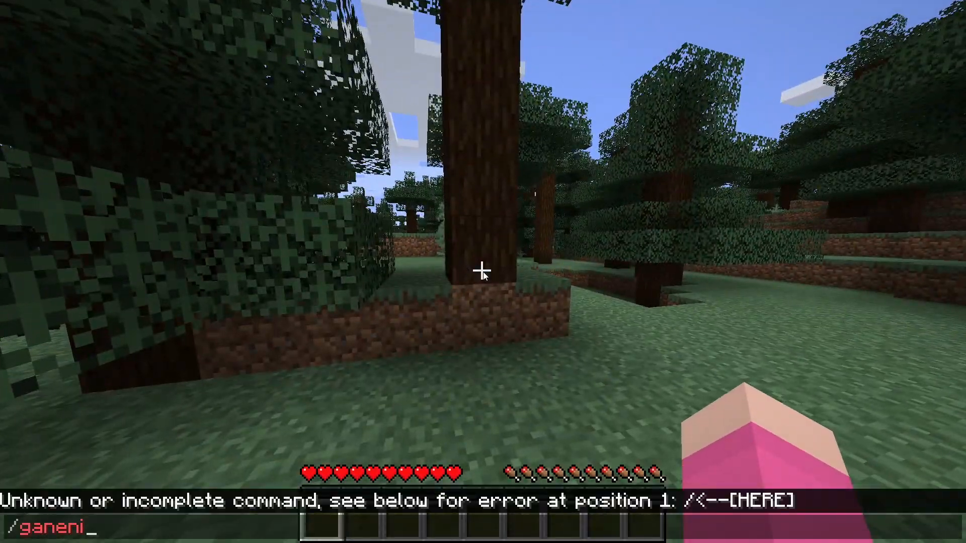
- Enter /gamemode creative in chat, which the server rejects as unknown
text(game)
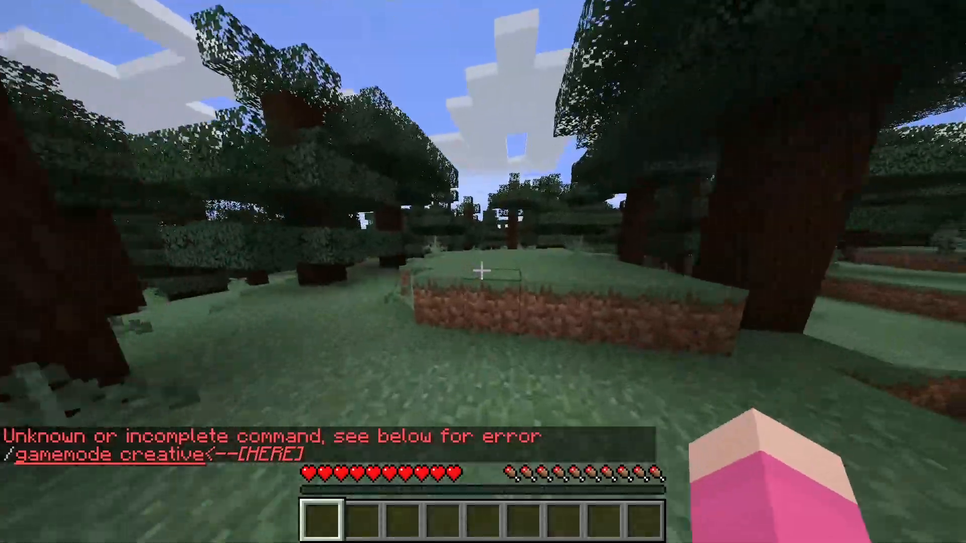
mouse_move(483, 269)
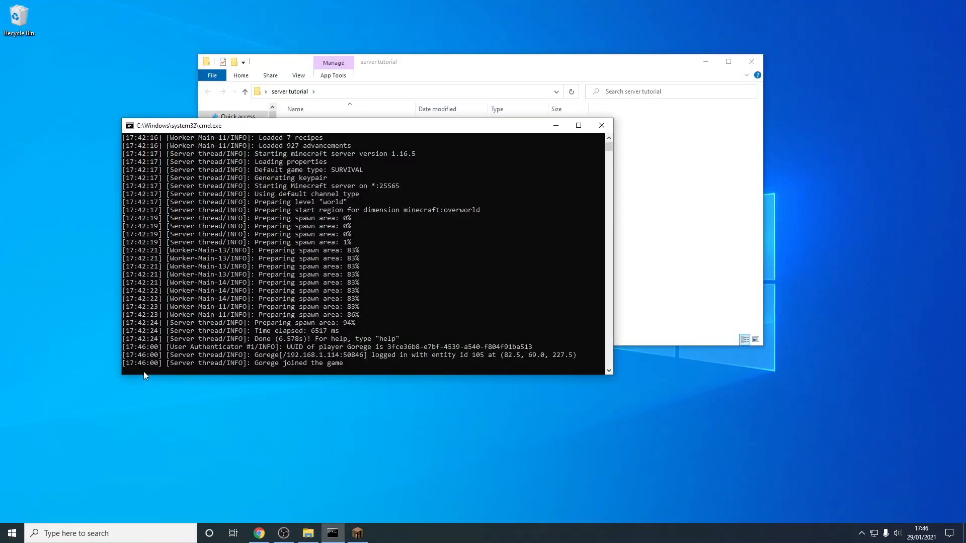
- Run 'op Gorege' in the server console and return to the game
text(op)
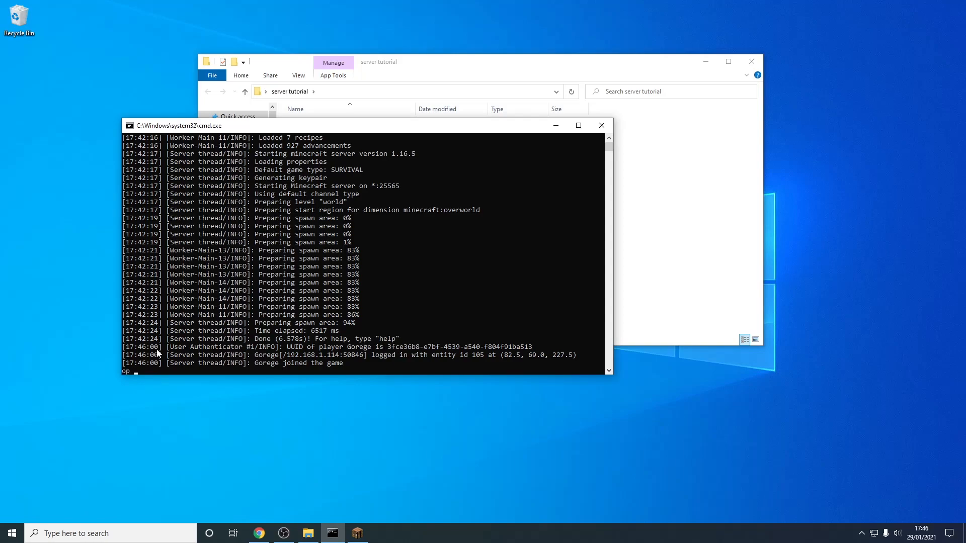
text(Gorege)
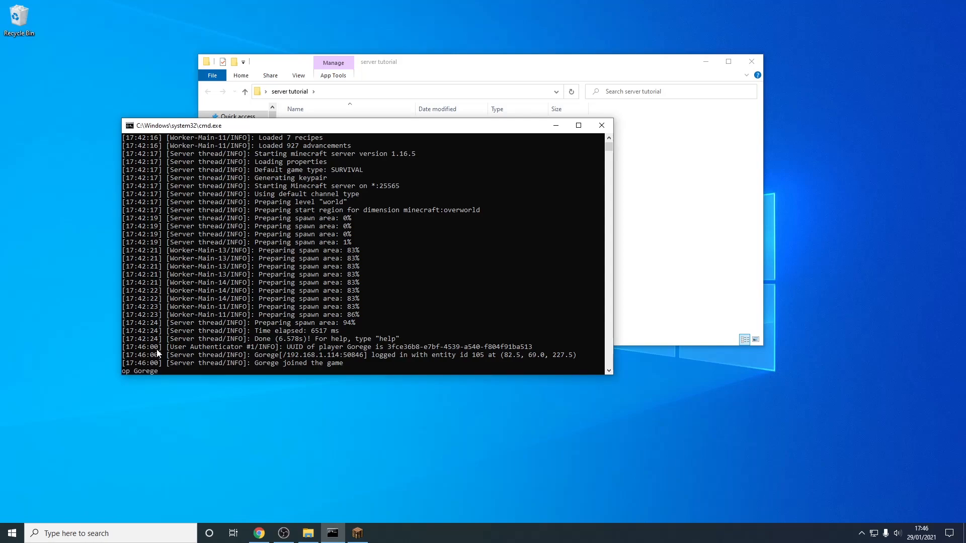
key(Return)
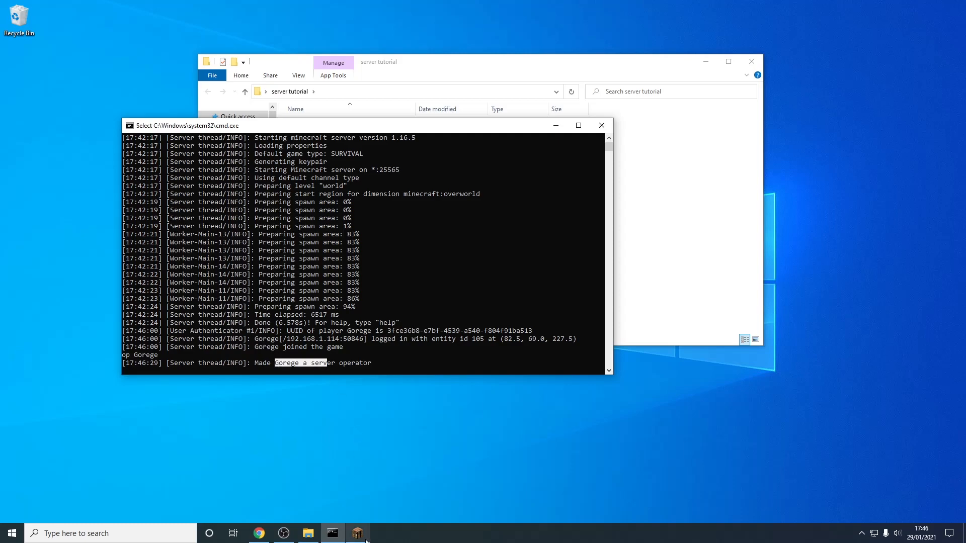
click(357, 533)
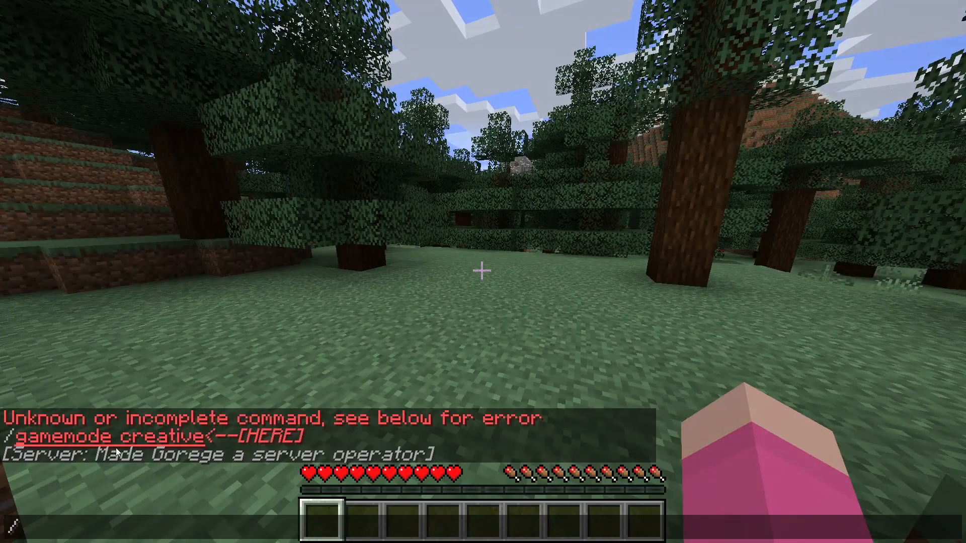
- Run /gamemode creative in chat to put the operator into creative mode
text(/gamemode creative)
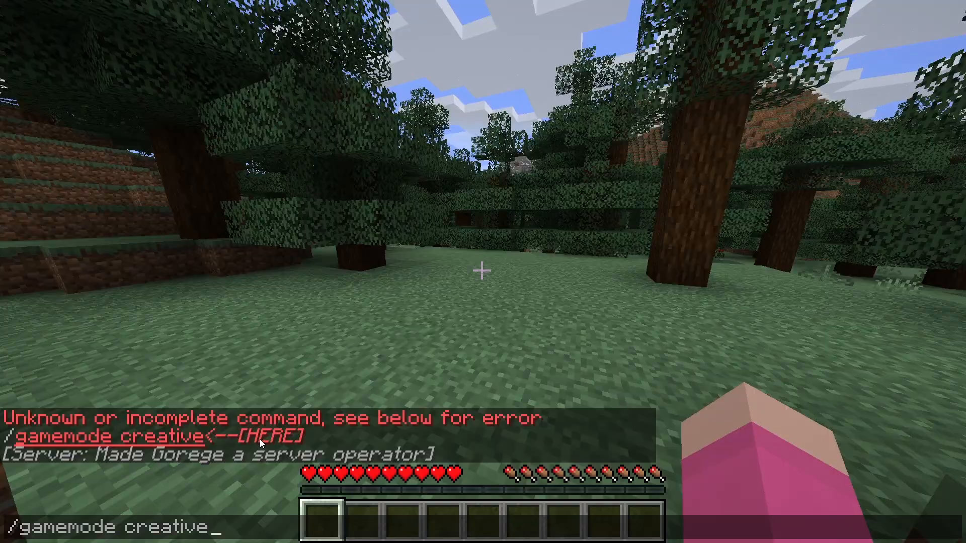
key(Return)
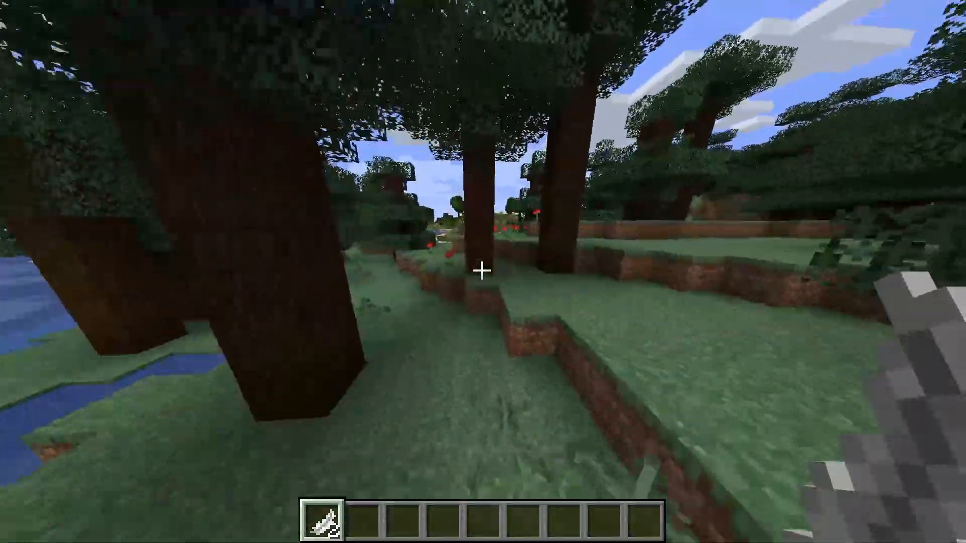
mouse_move(483, 272)
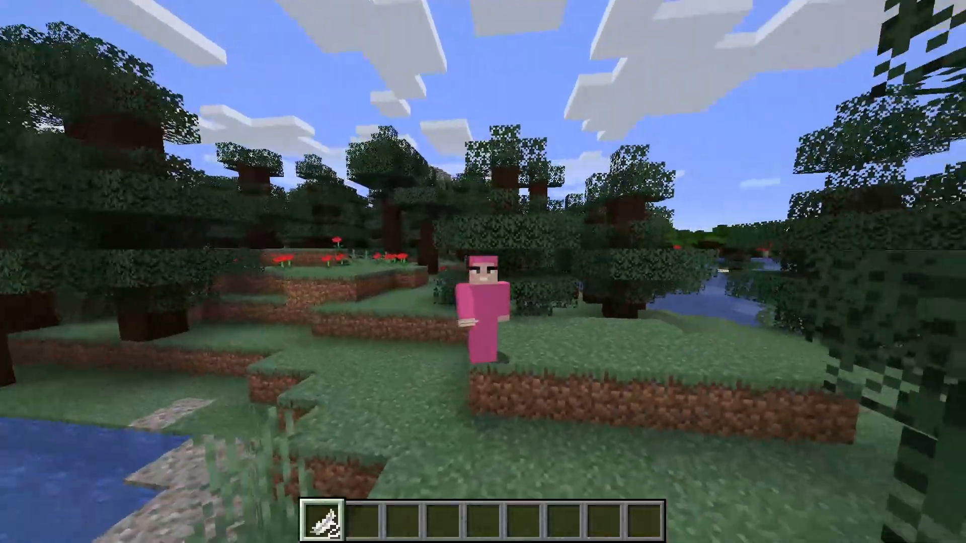